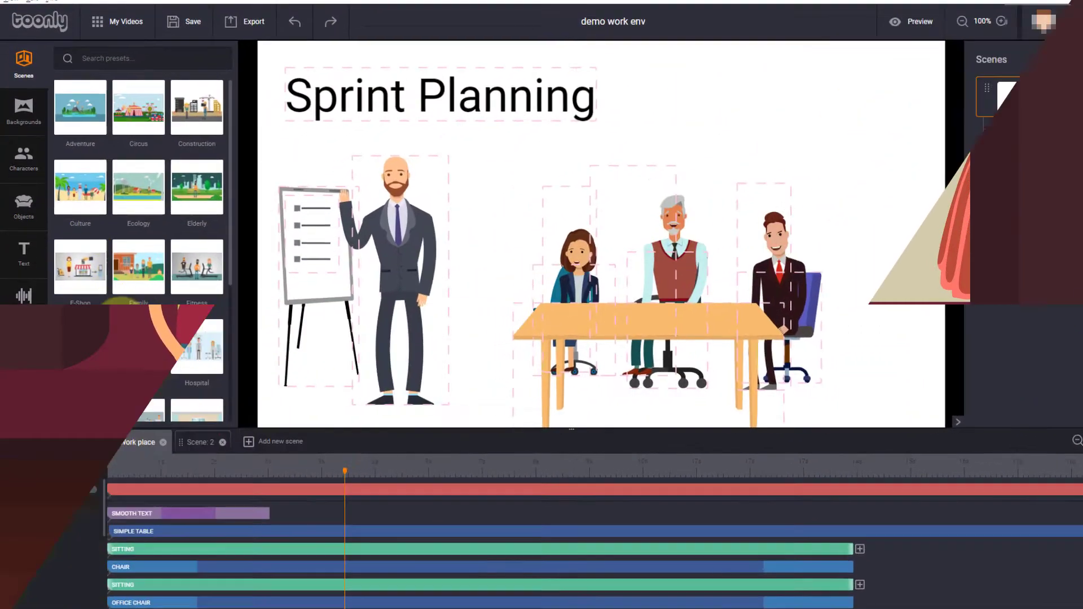
Browse the Toonly libraries and search for 'table' to find props for the scene
click(24, 111)
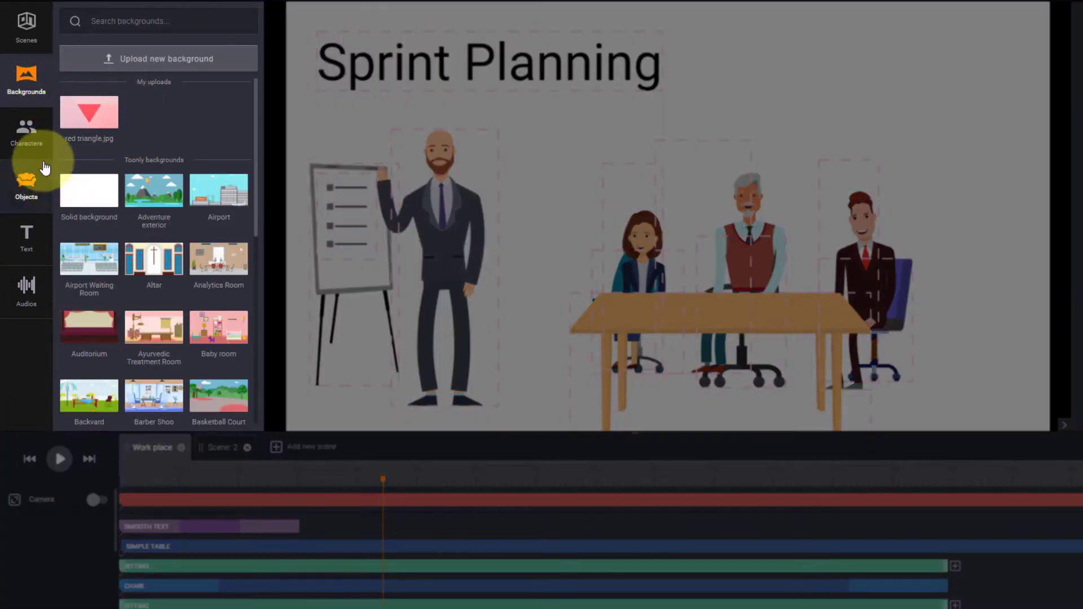
click(26, 131)
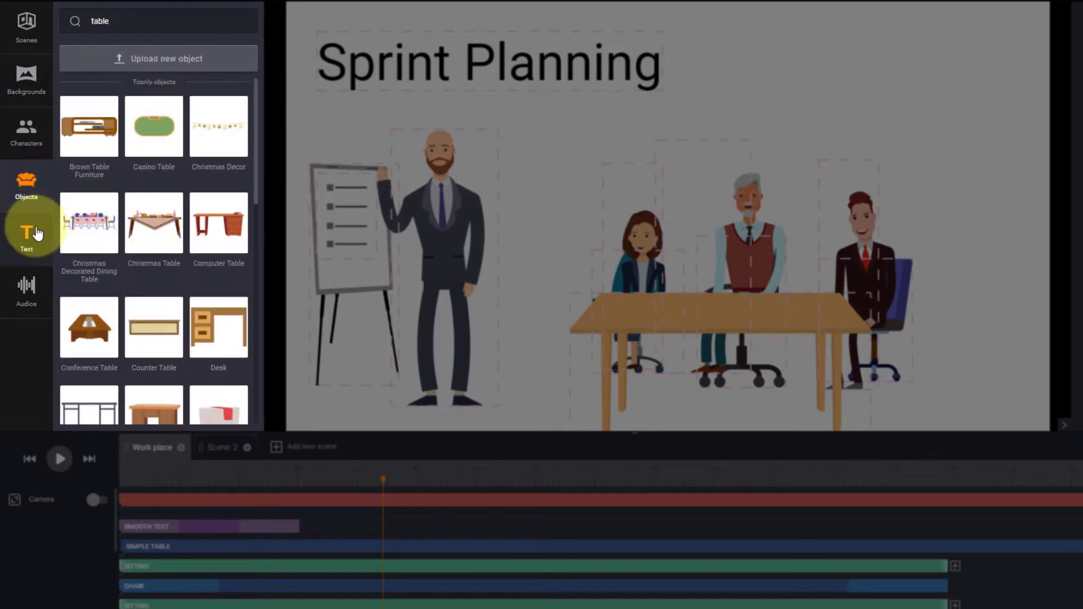
click(26, 290)
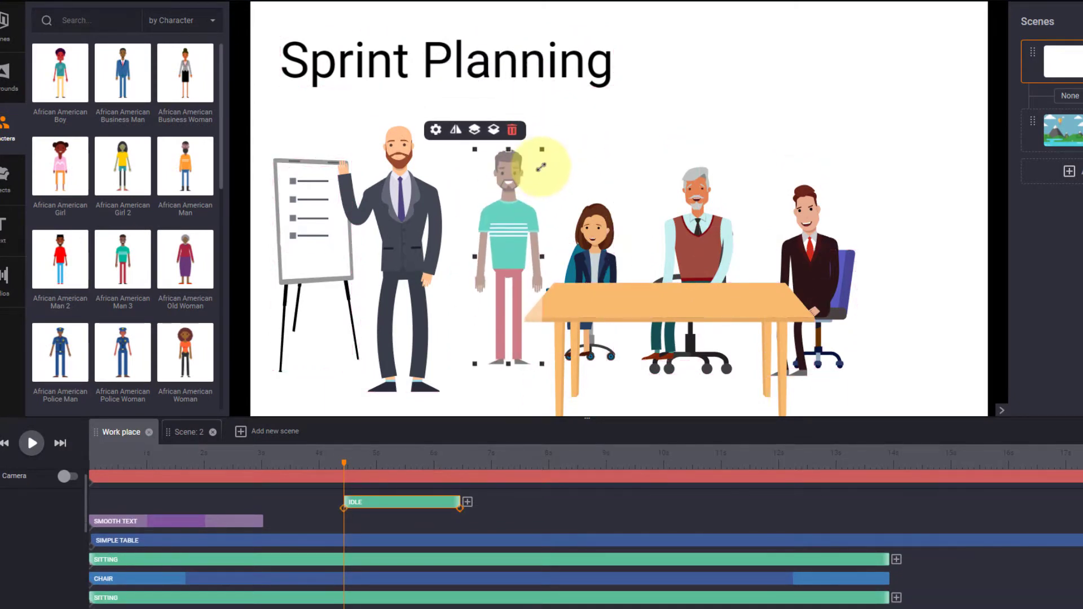
text(table)
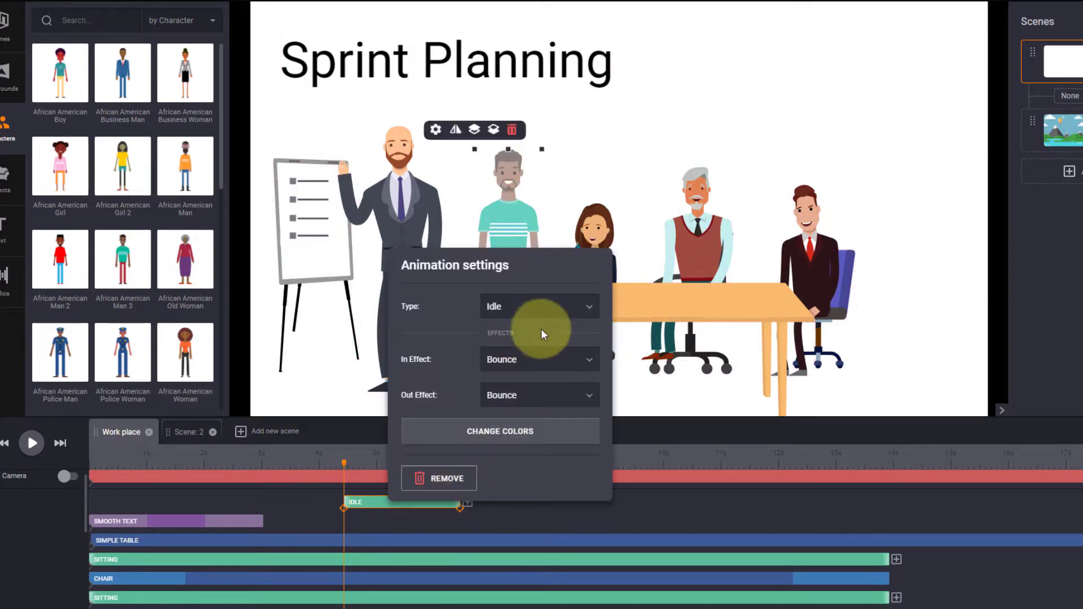
Give the new man the Say hi animation instead of Idle and play the scene
click(540, 306)
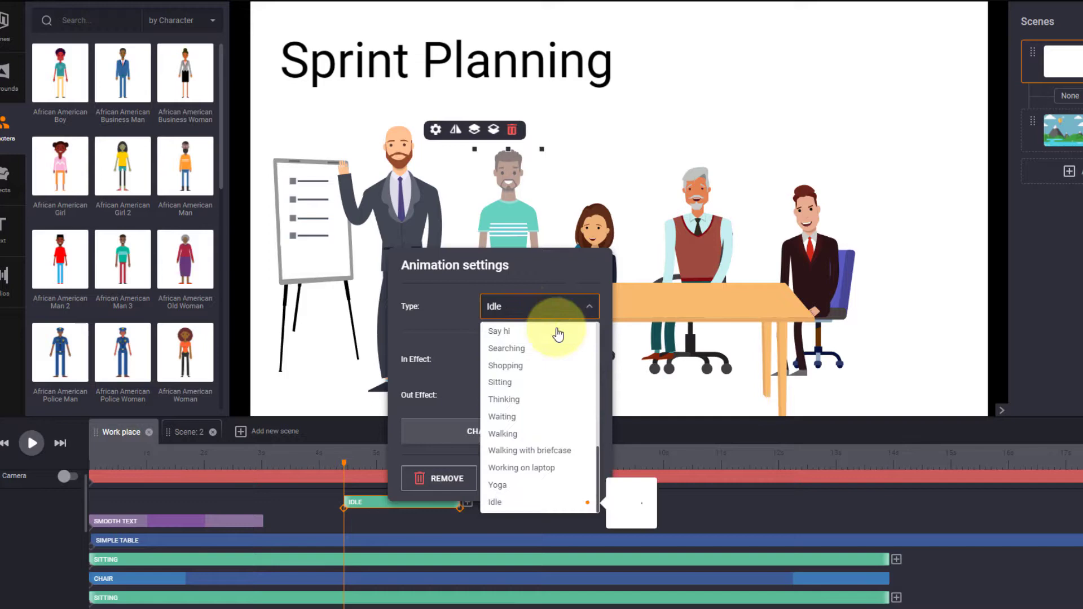
click(498, 331)
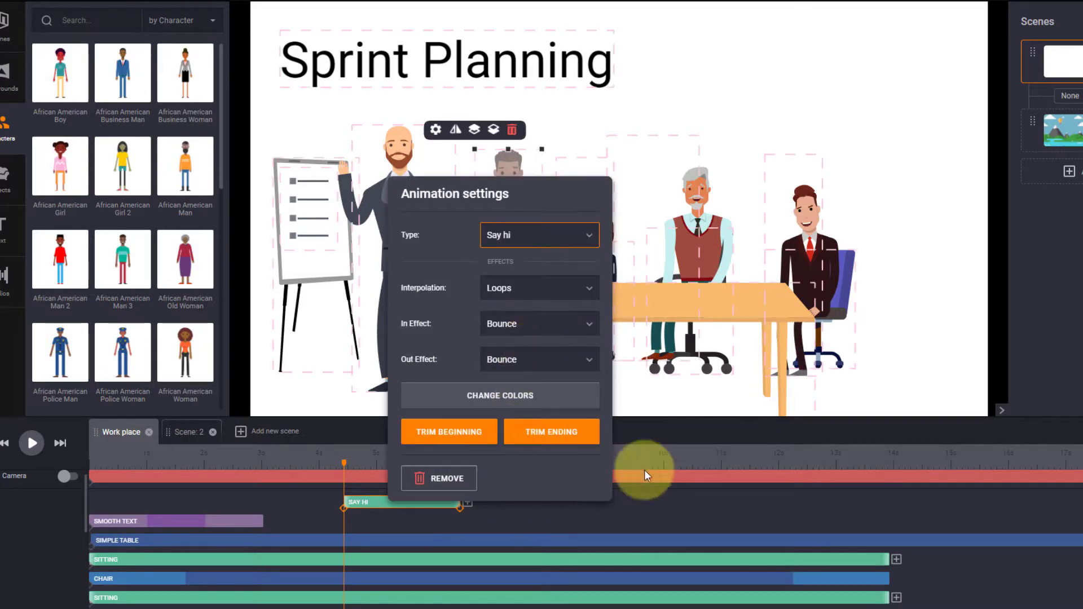
click(31, 442)
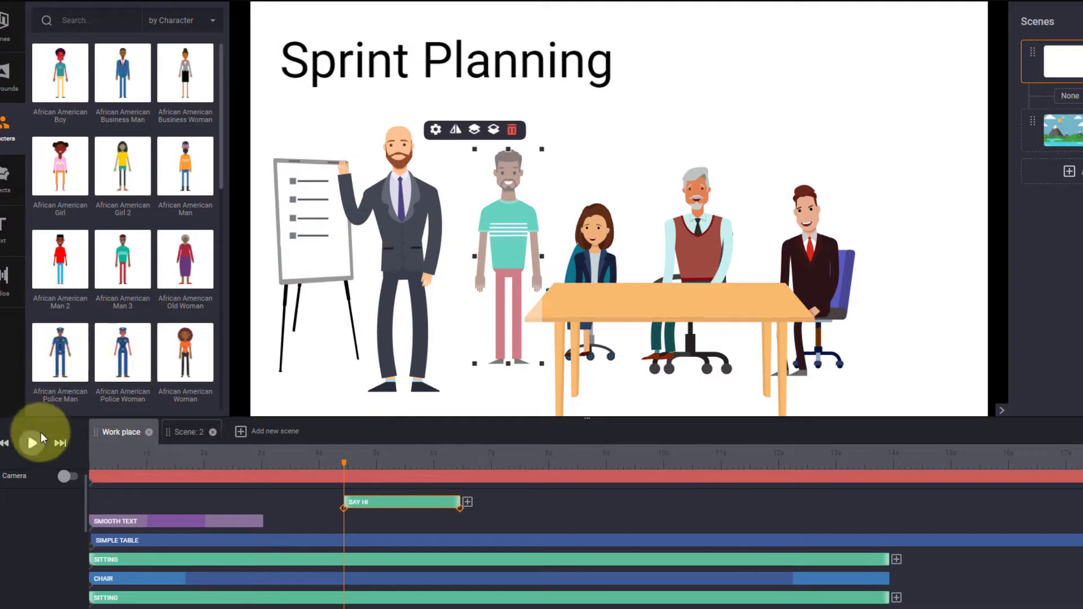
click(31, 442)
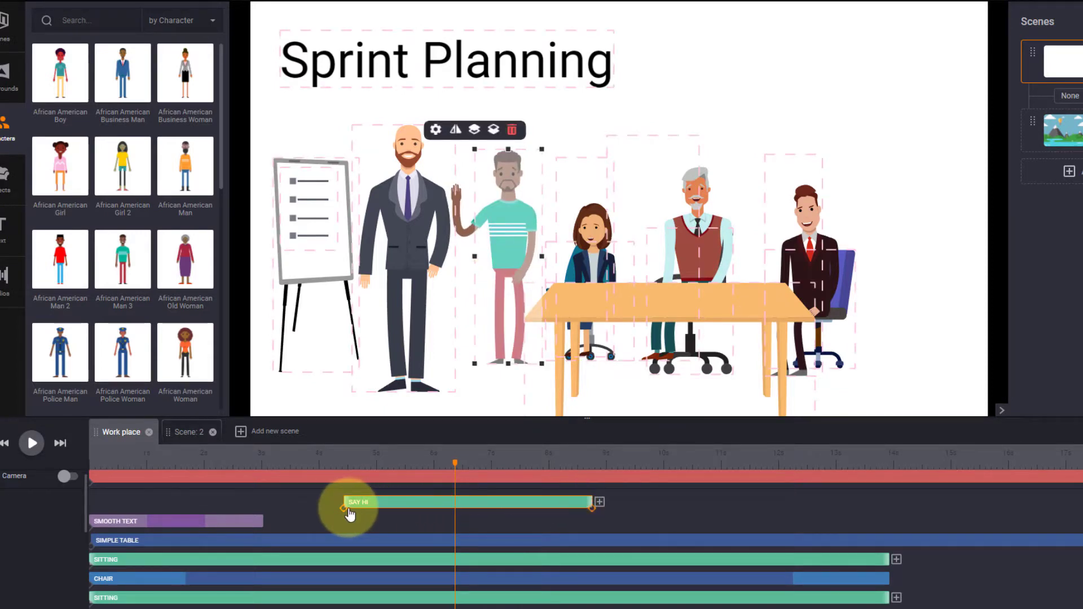
Change the Say hi clip's In Effect to Instant in its animation settings
click(359, 501)
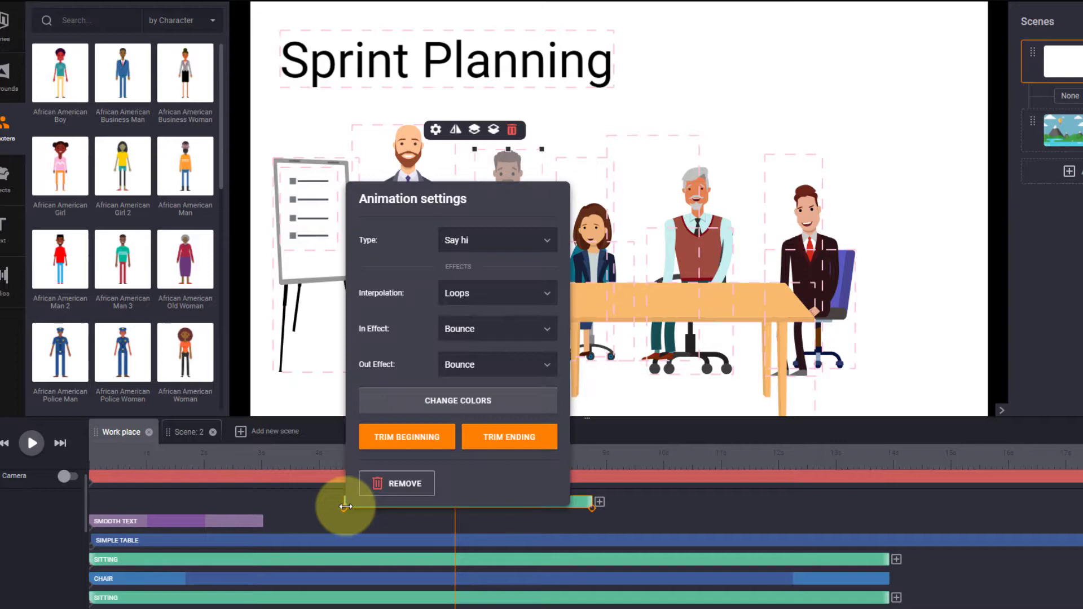
click(497, 328)
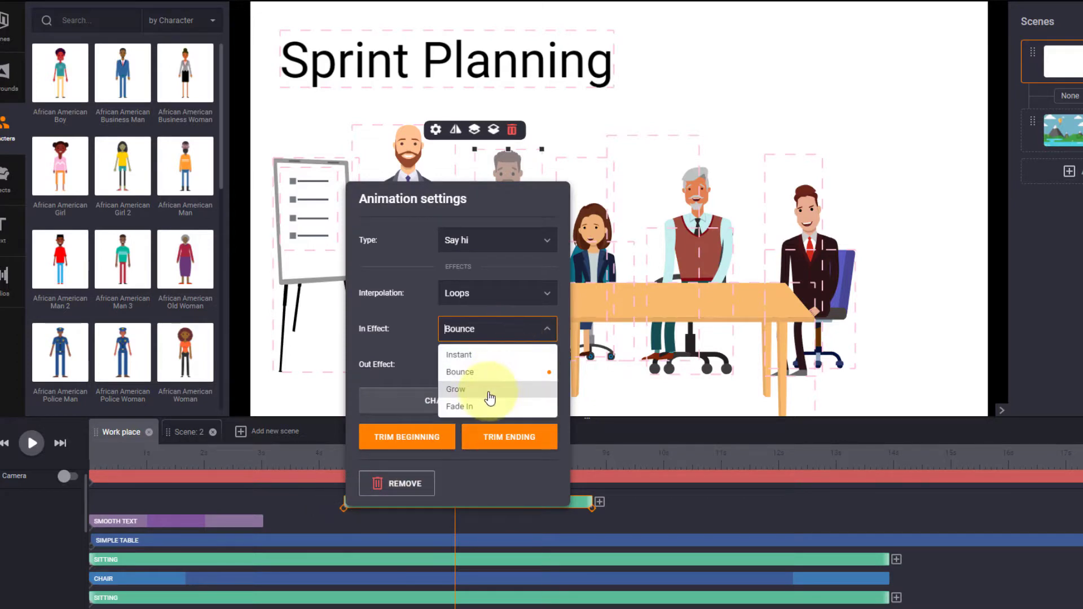
click(458, 355)
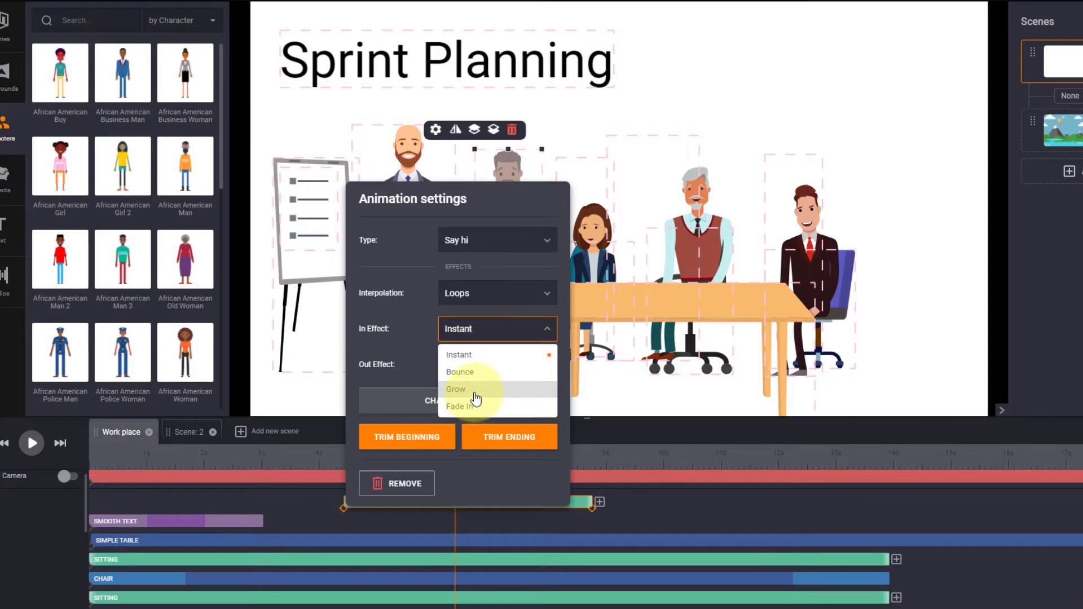
click(457, 389)
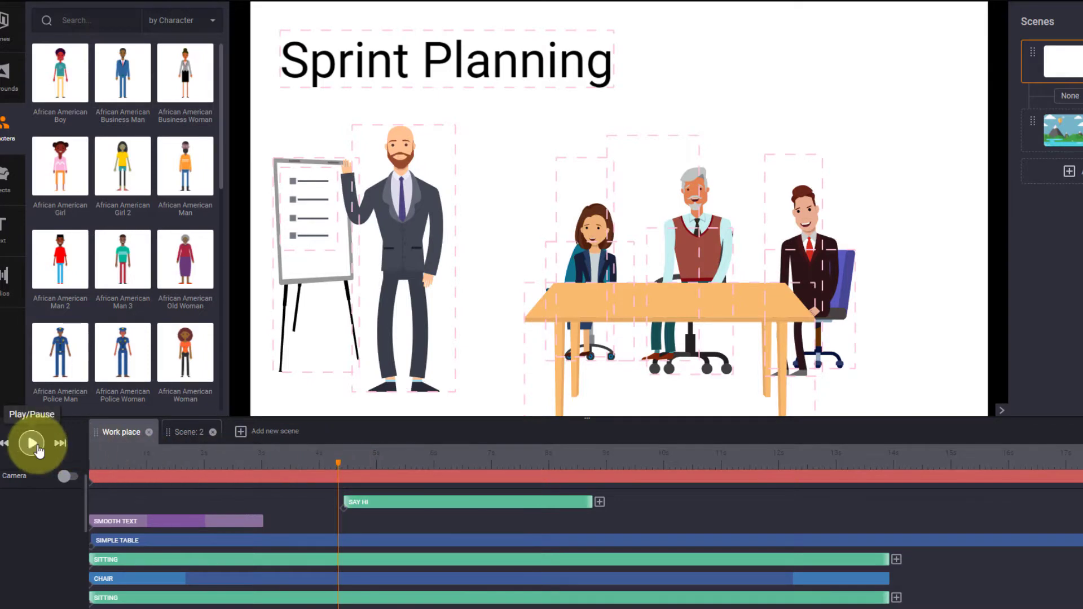
Play the scene back to review the greeting, then pause playback
click(31, 444)
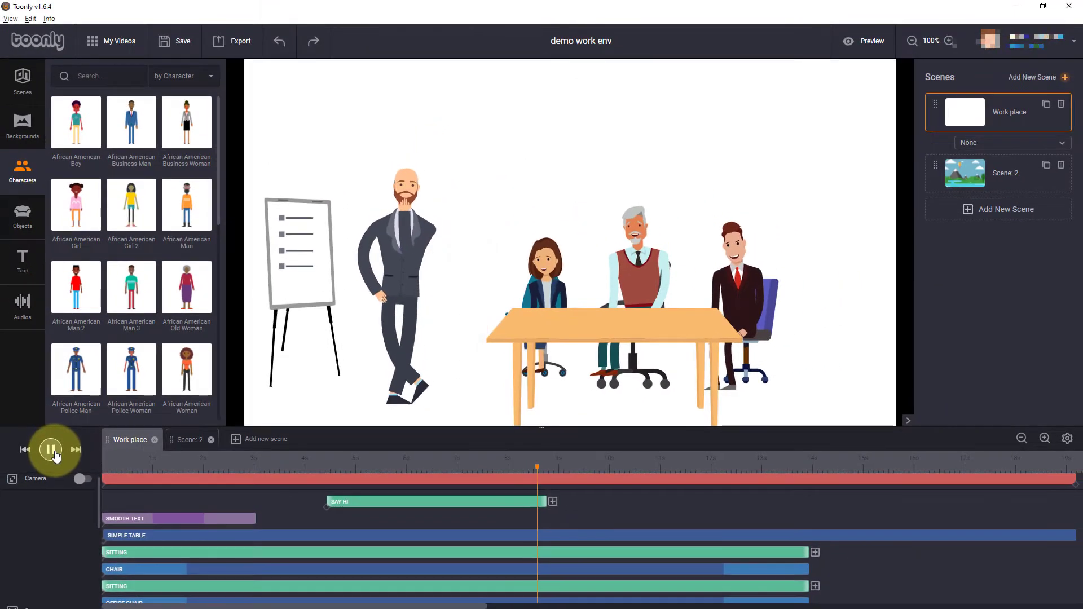
click(51, 450)
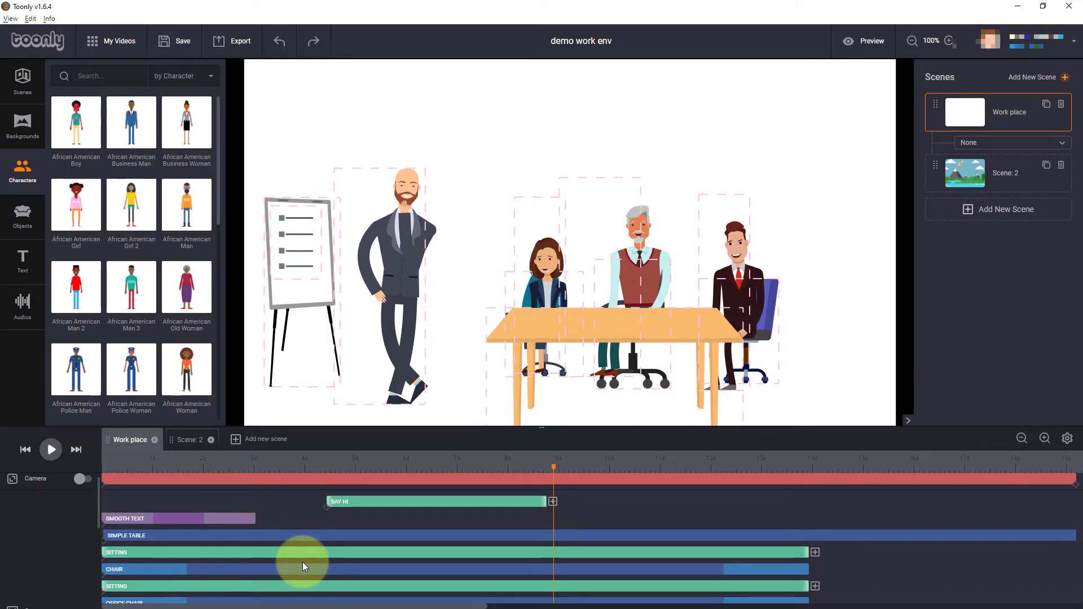
mouse_move(302, 504)
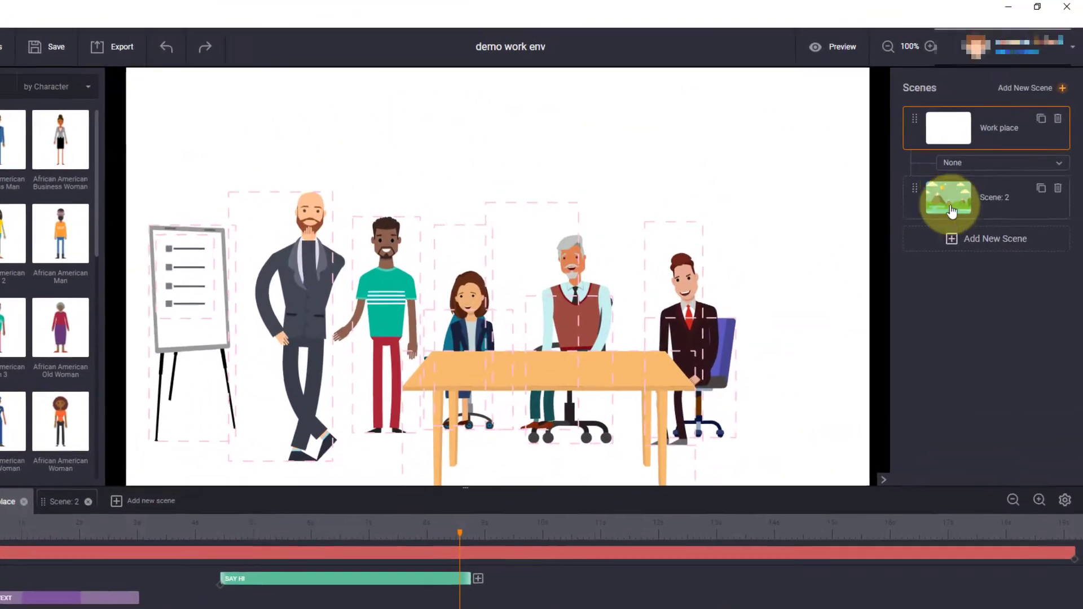
Make the Work place scene transition into Scene 2 with Slide Left
click(999, 166)
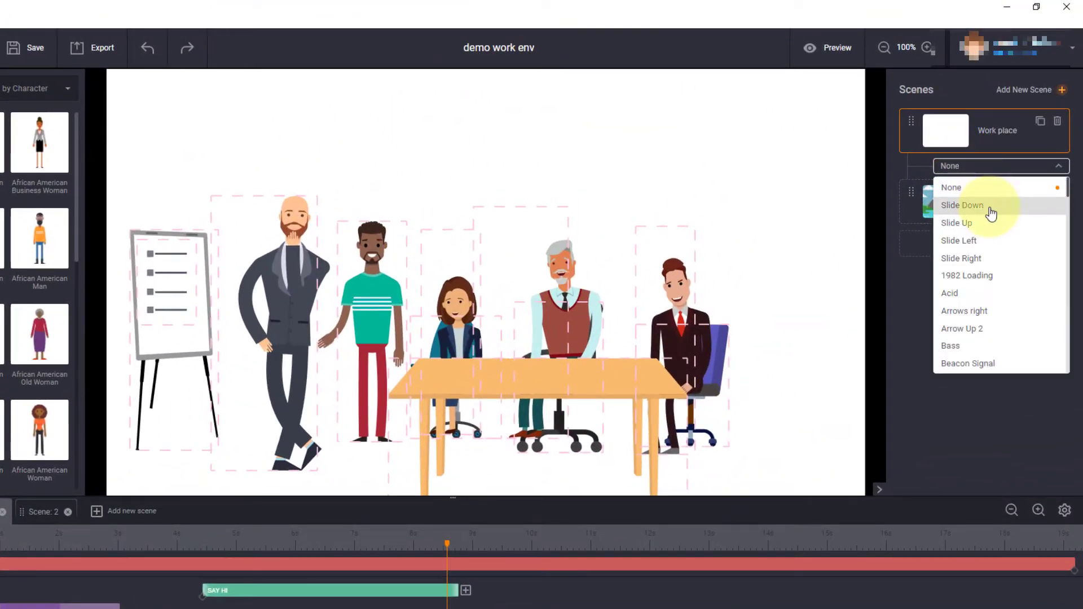
mouse_move(962, 259)
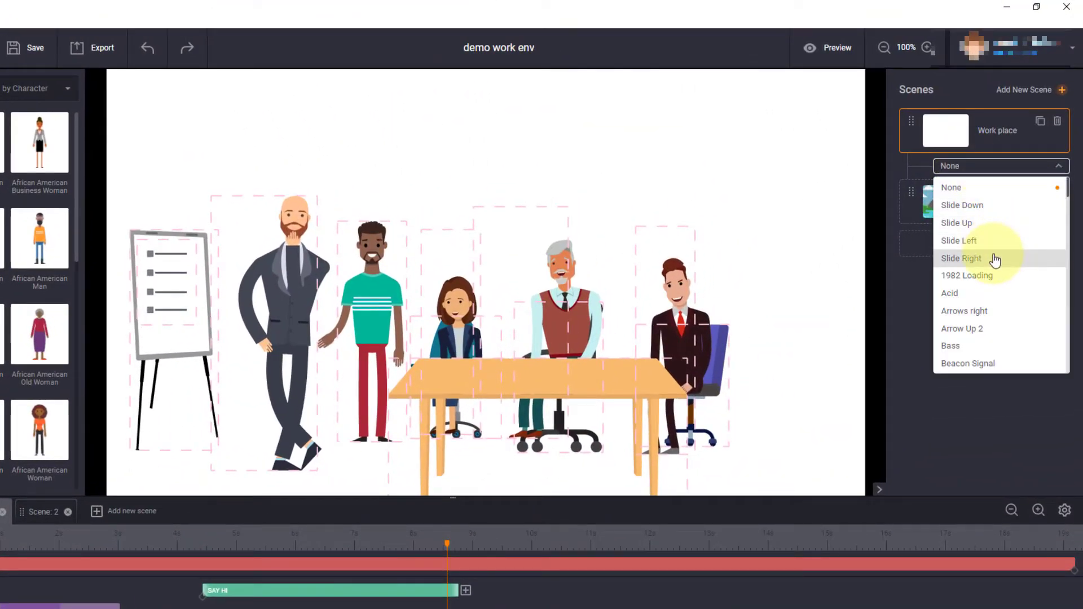
click(959, 240)
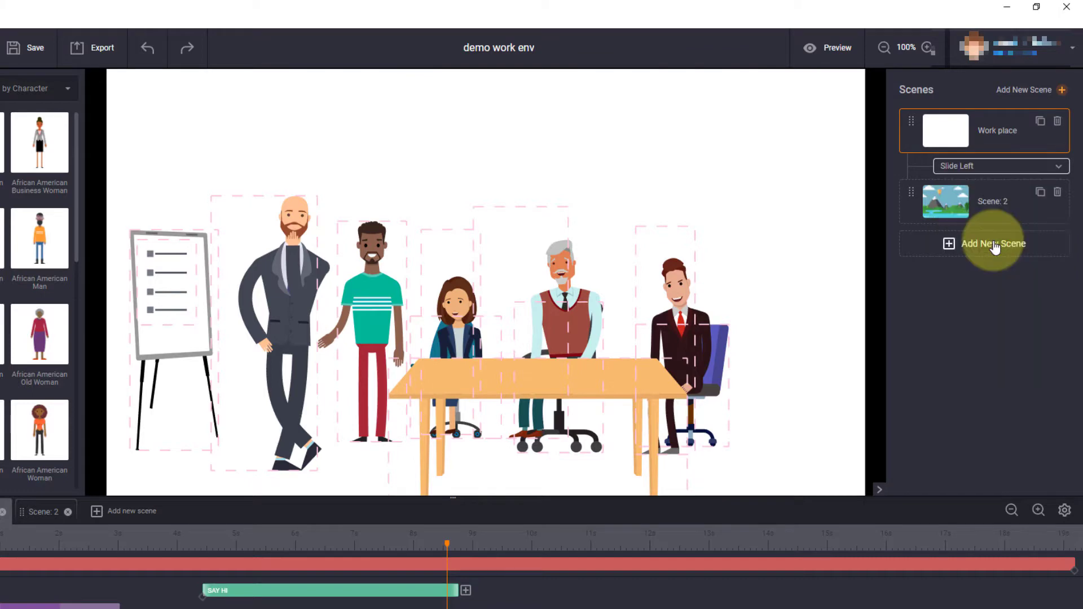
mouse_move(725, 554)
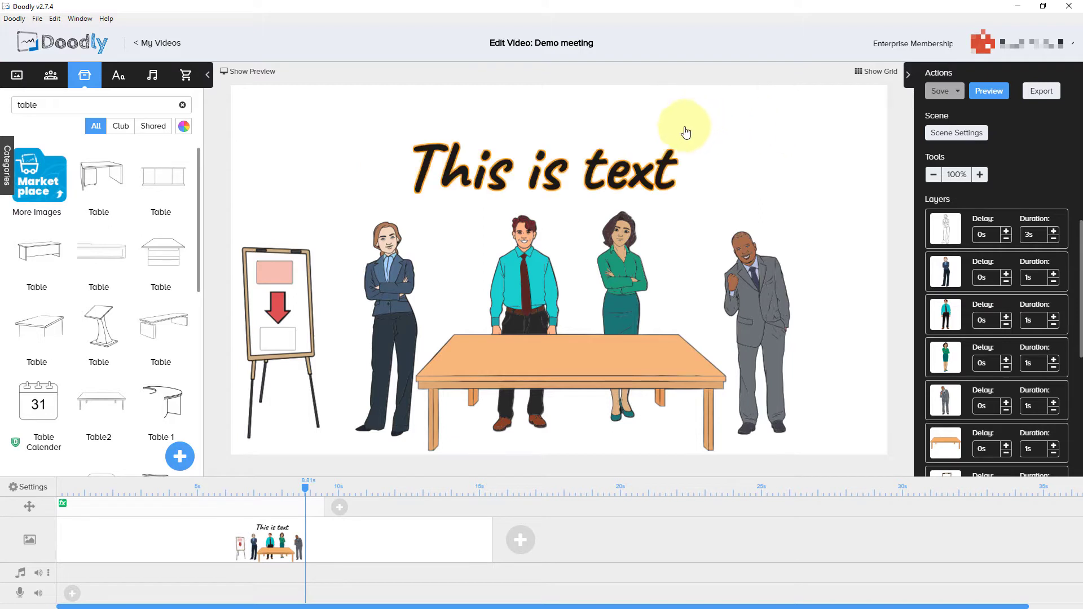
mouse_move(671, 137)
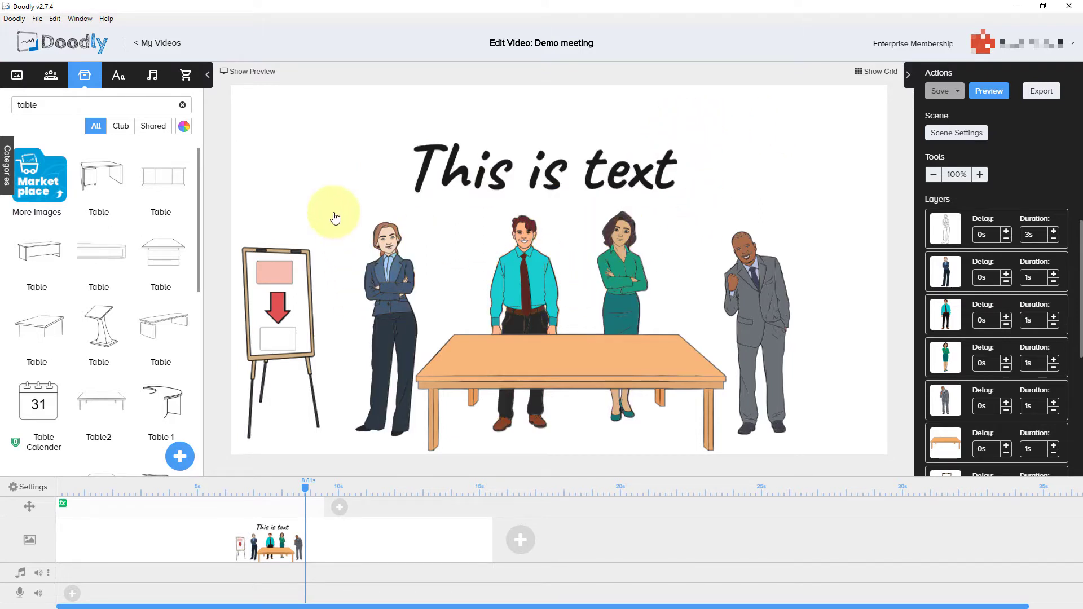
Switch to the Doodly Demo meeting scene and start its preview
click(384, 276)
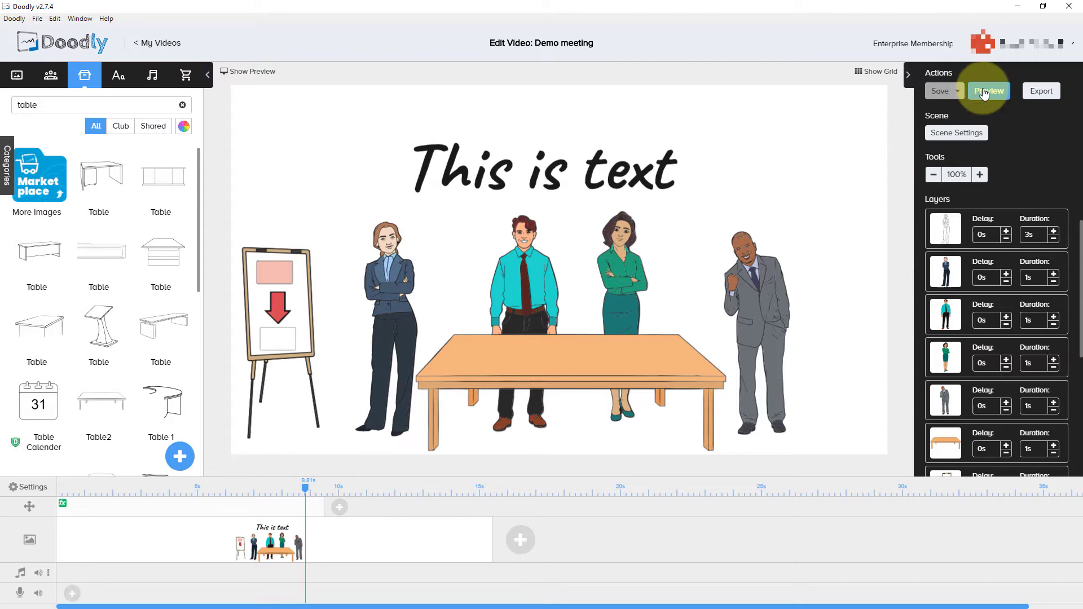
click(989, 90)
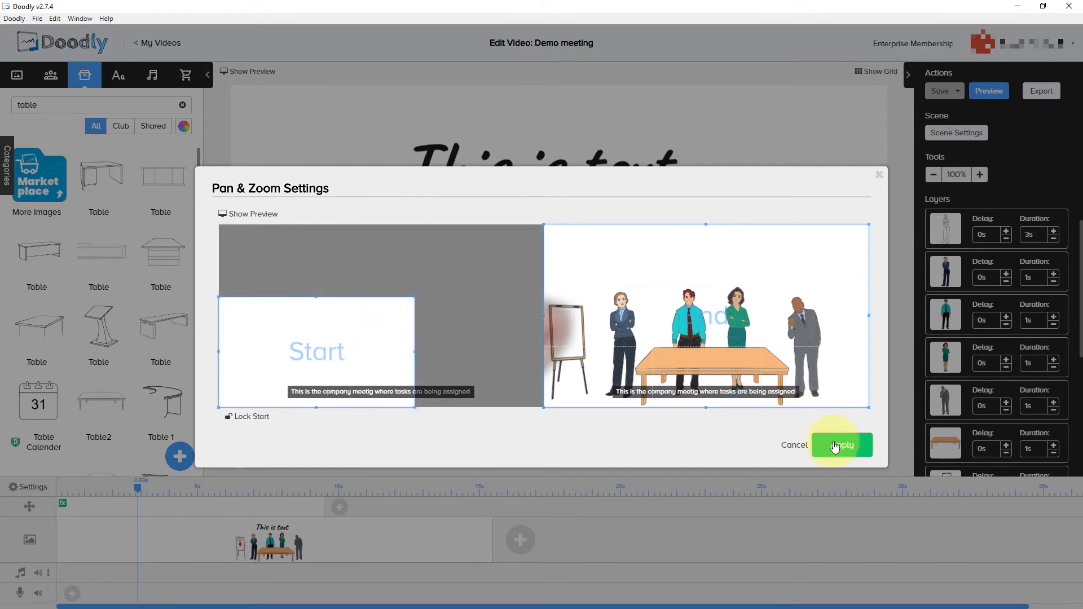
Apply the pan-and-zoom move to the full scene and preview the hand-drawn meeting
click(840, 444)
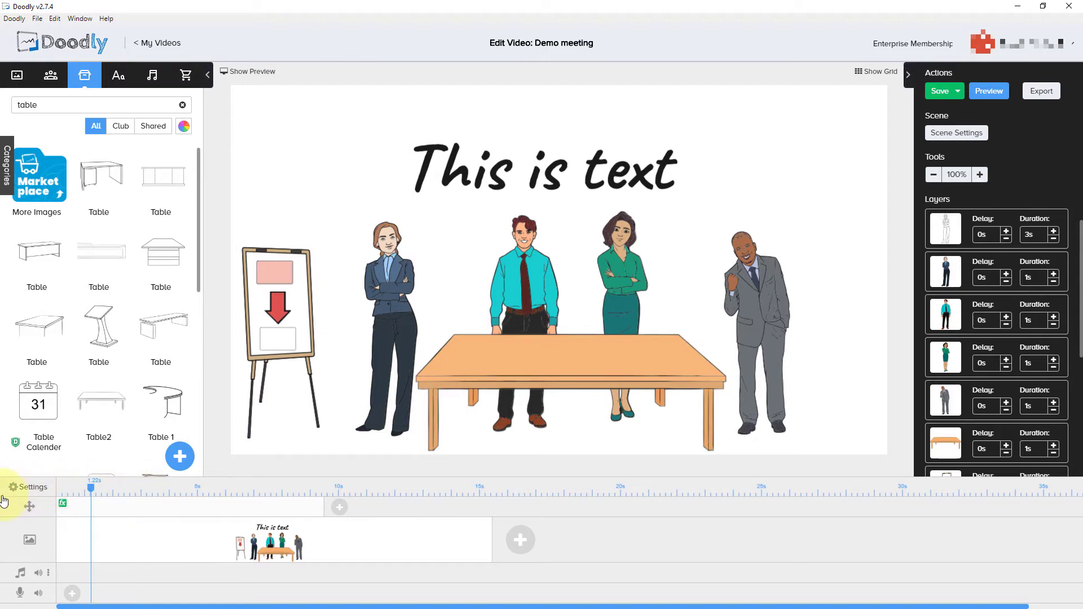
click(989, 91)
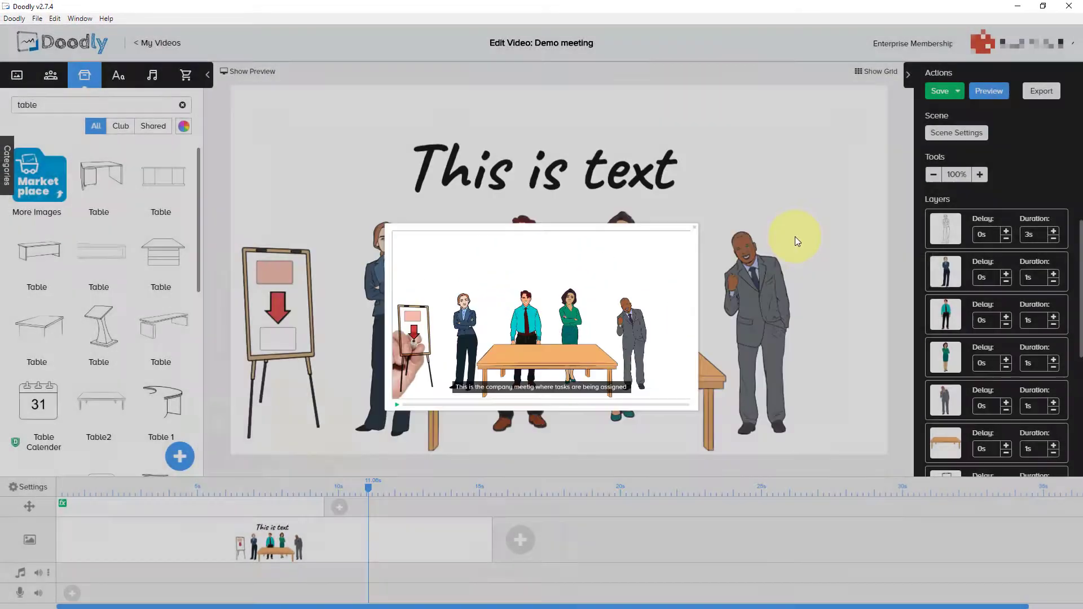
click(956, 133)
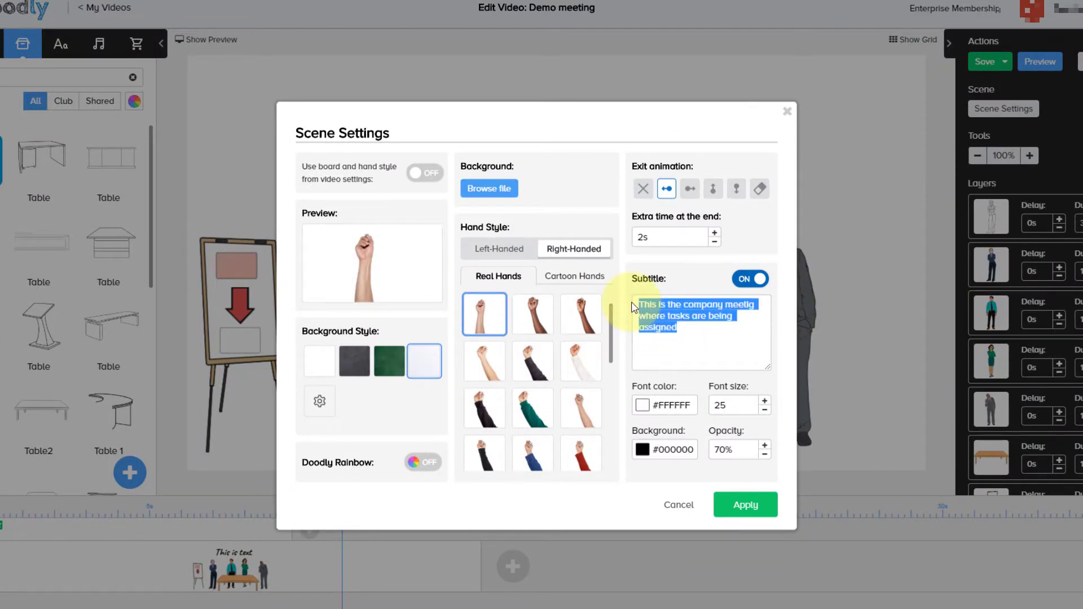
click(984, 61)
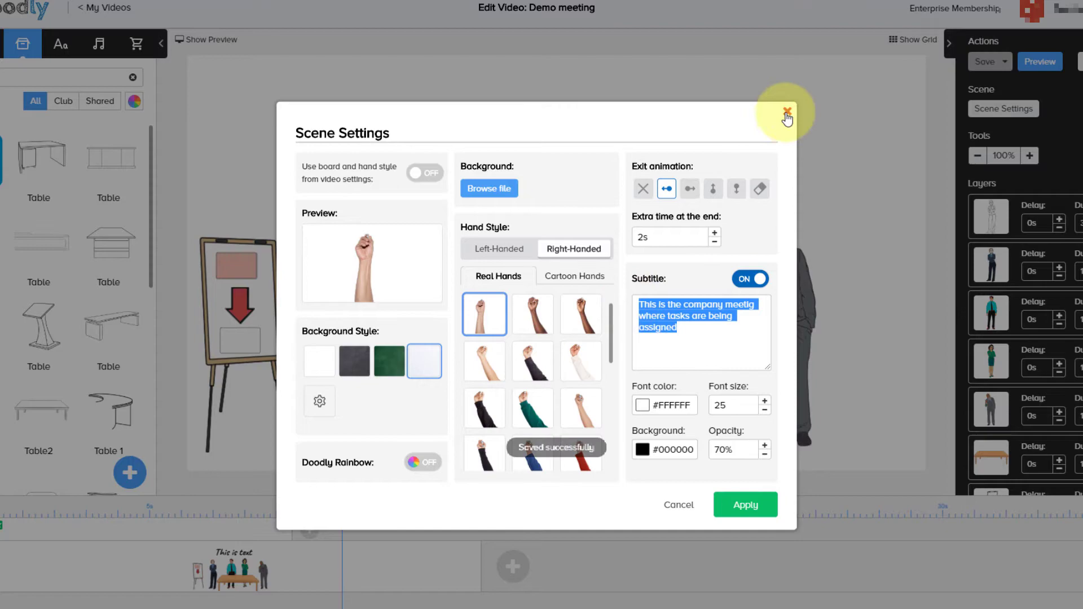
click(787, 113)
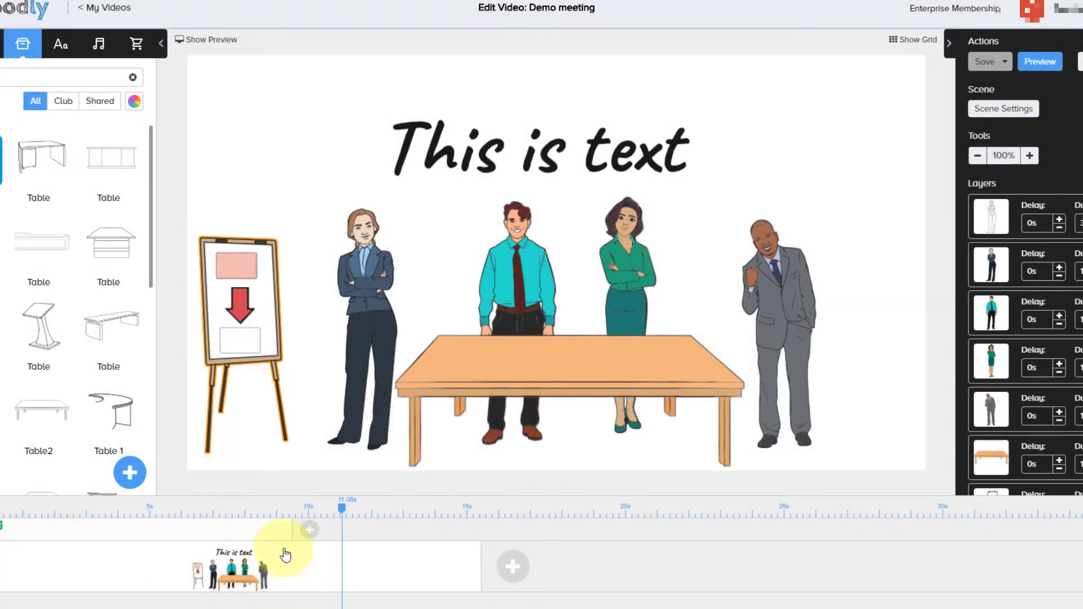
Browse the font library for the heading, then return to the characters library
click(542, 148)
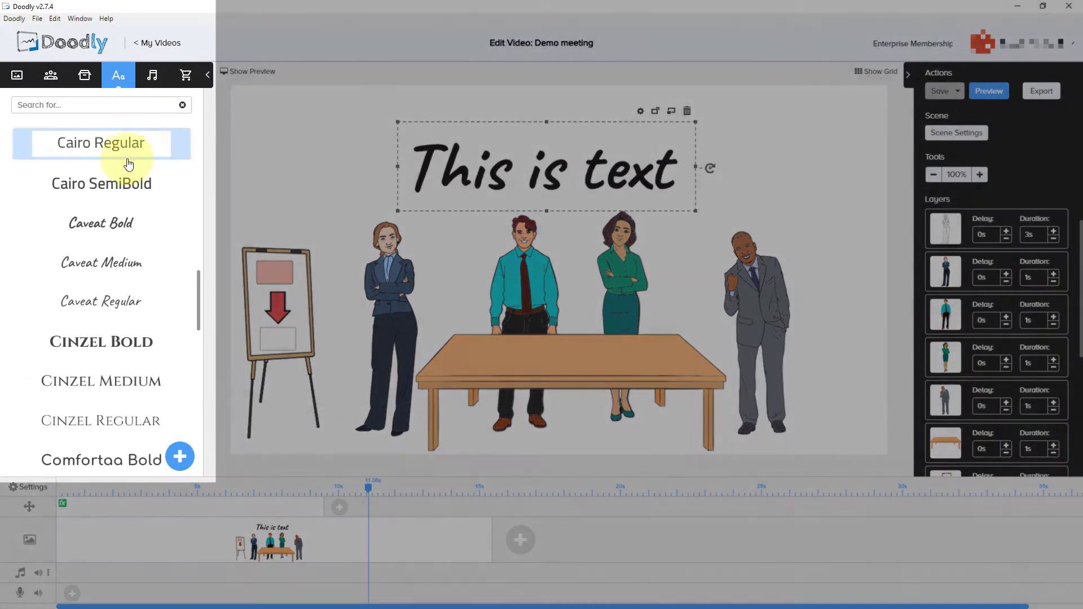
scroll(down, 3)
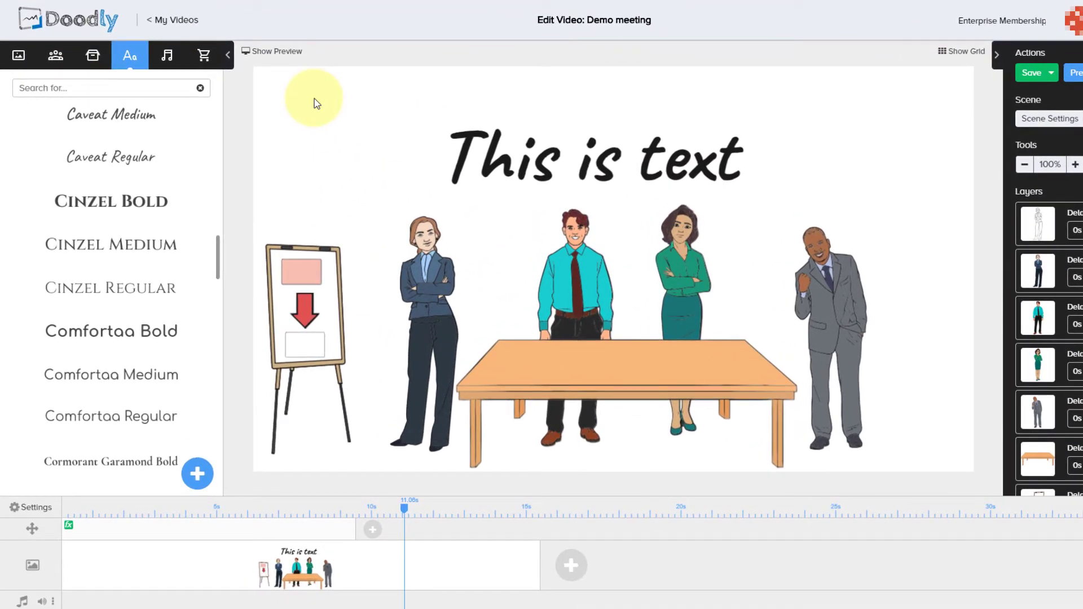
mouse_move(56, 56)
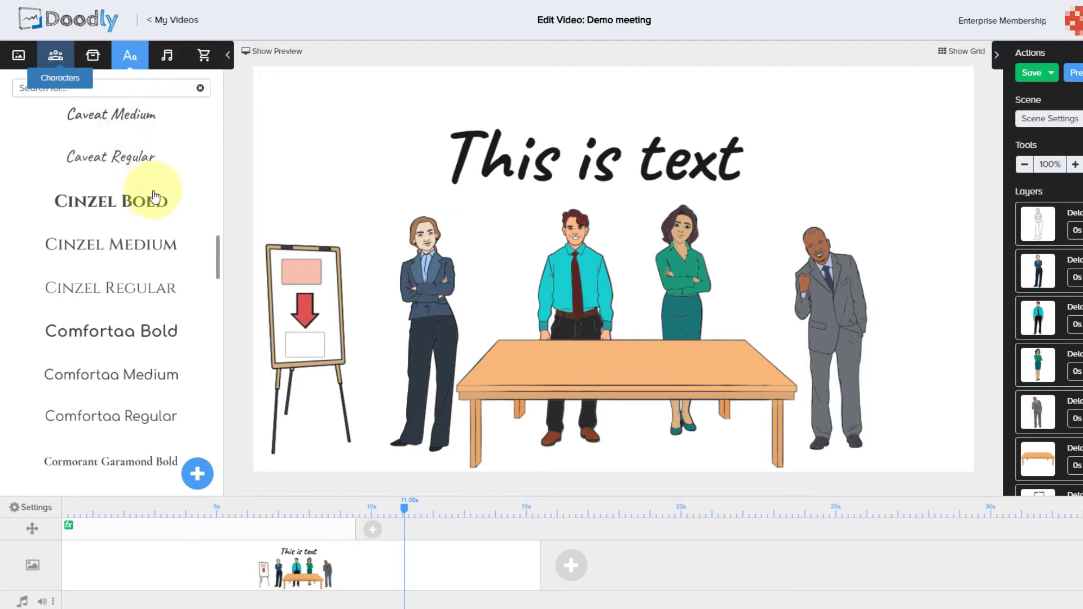
click(55, 55)
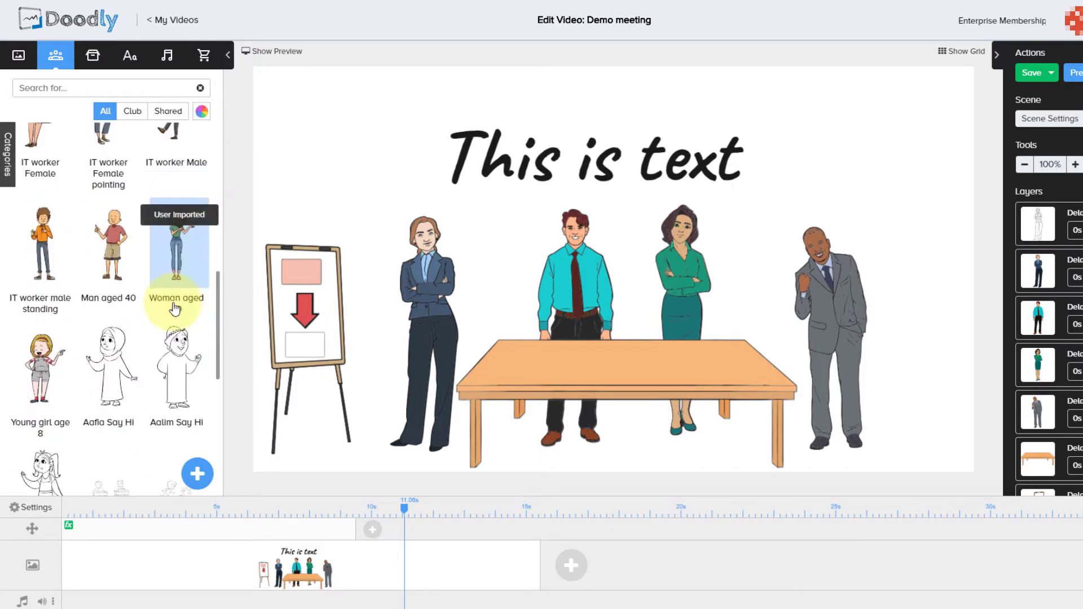
Scroll the characters library to reach the suited woman figure
scroll(down, 3)
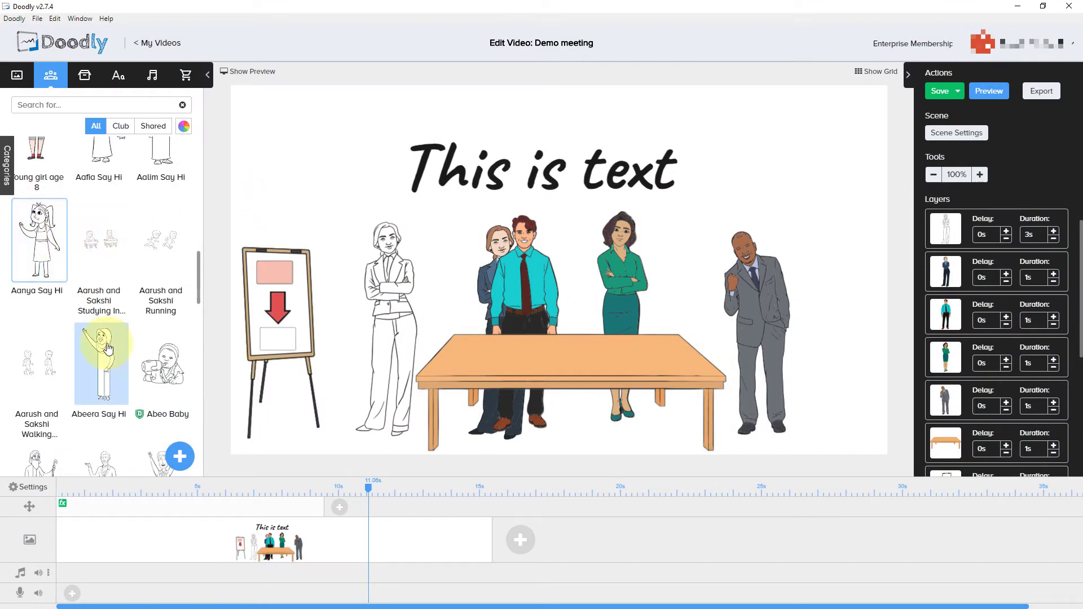
mouse_move(136, 297)
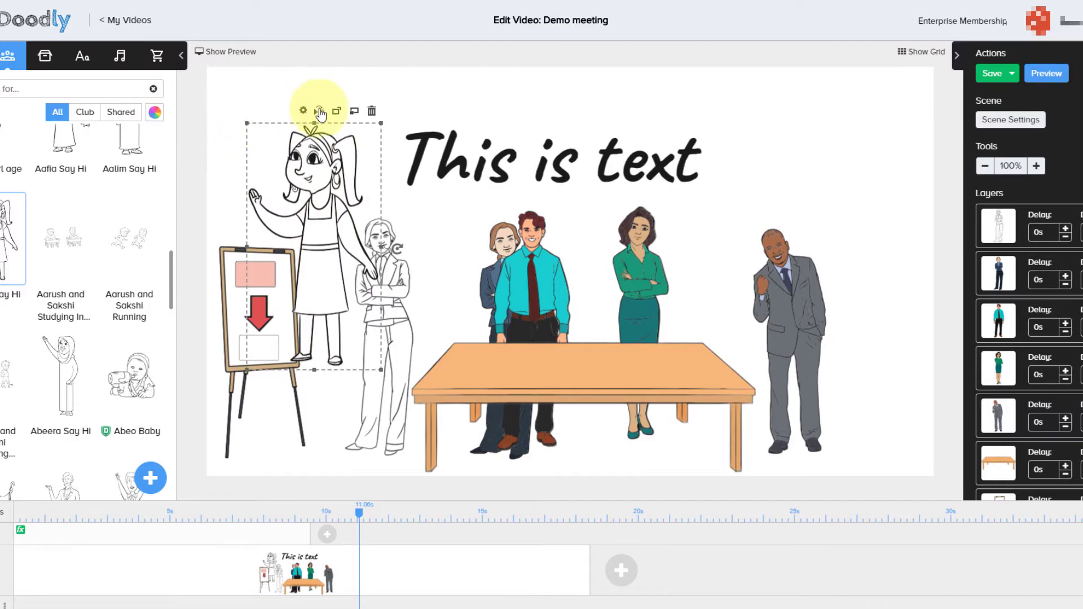
Toggle Doodly Rainbow on the girl and delete the extra figures from the scene
click(303, 111)
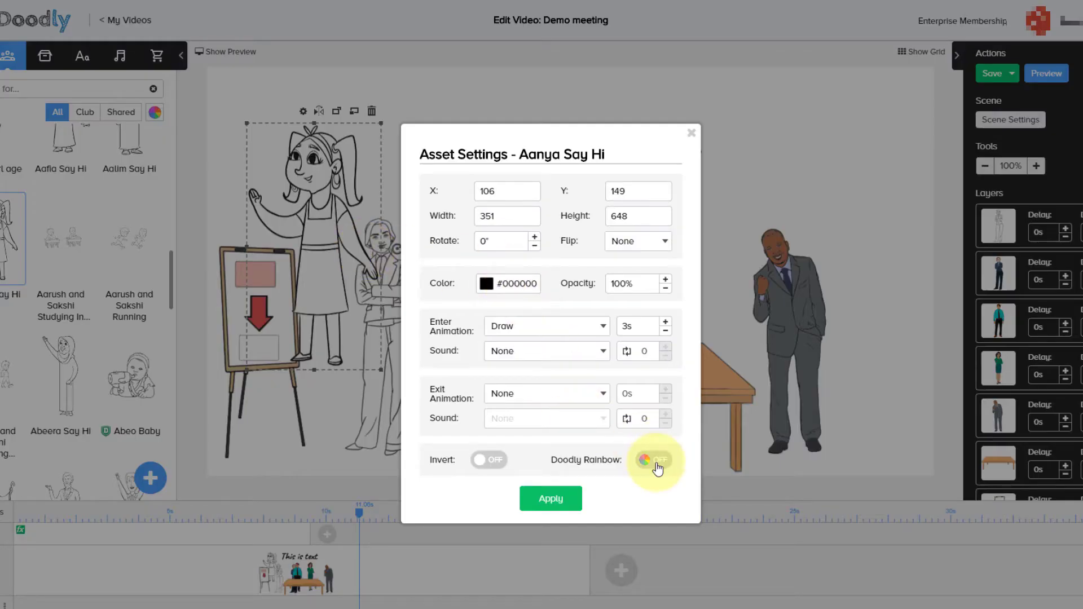
click(550, 498)
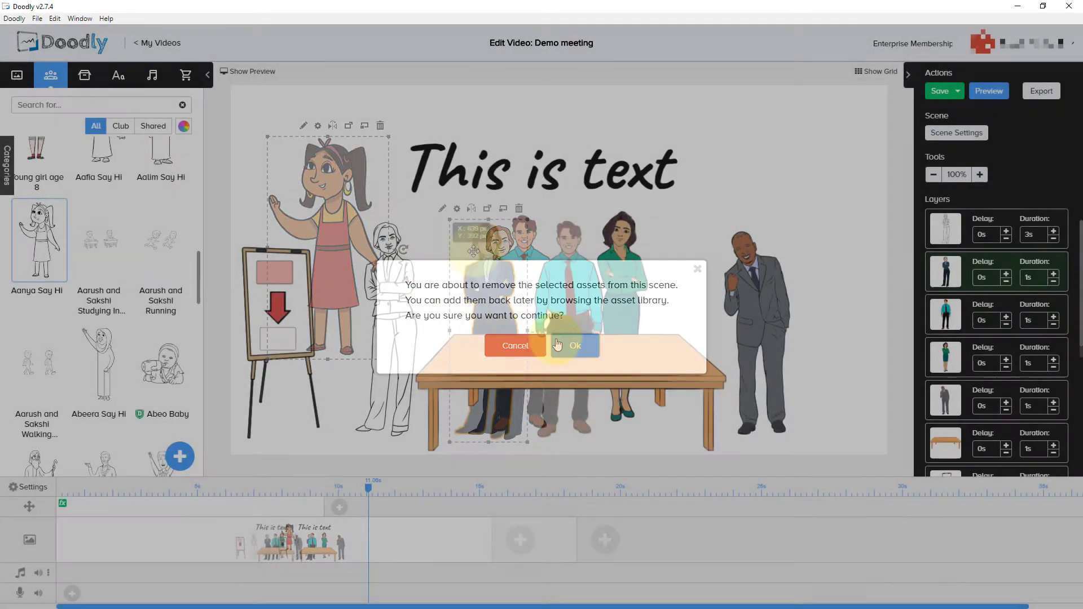
click(574, 346)
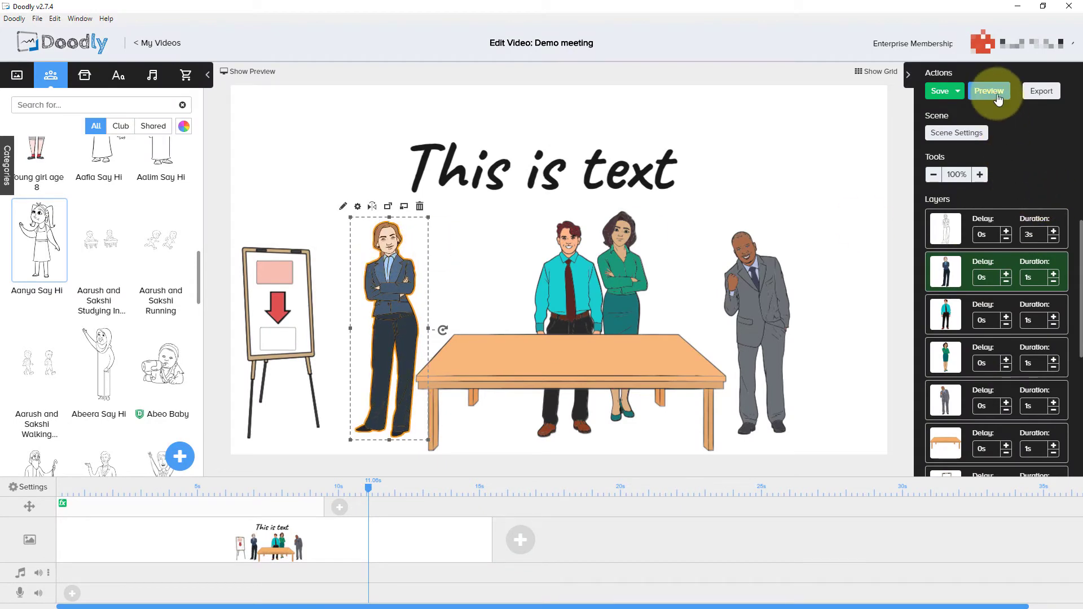
Preview the scene with the original four colleagues, then close the player
click(988, 90)
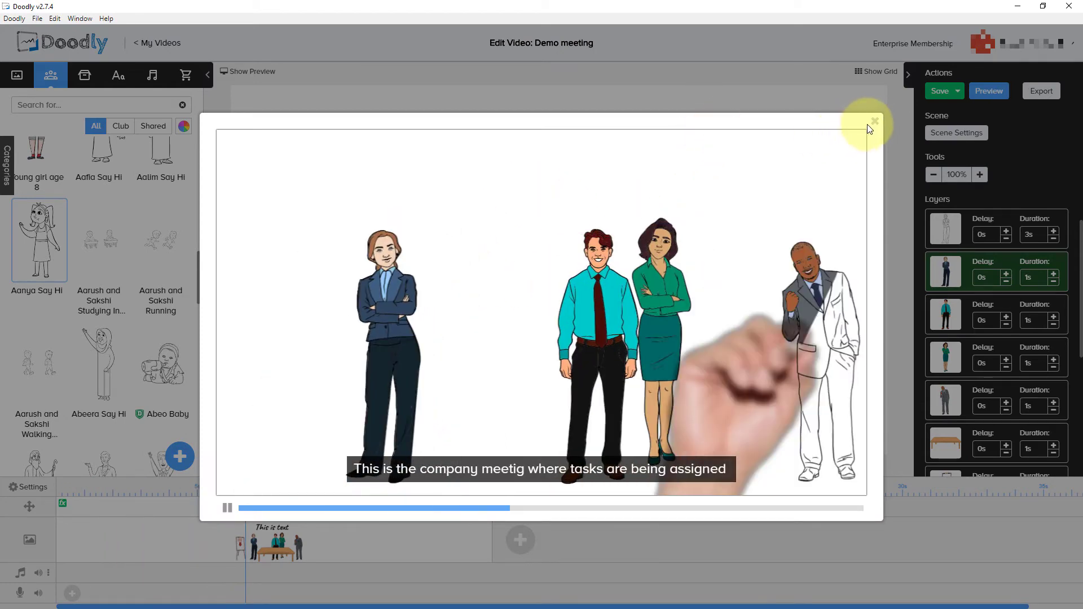
click(875, 122)
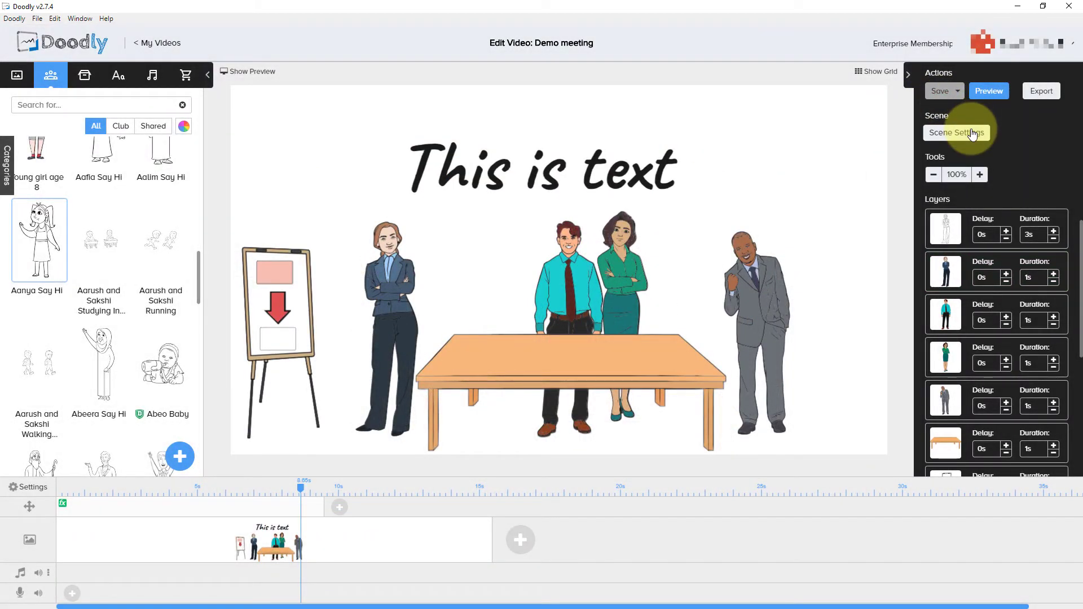
Make the scene background a plain whiteboard and preview it
click(956, 133)
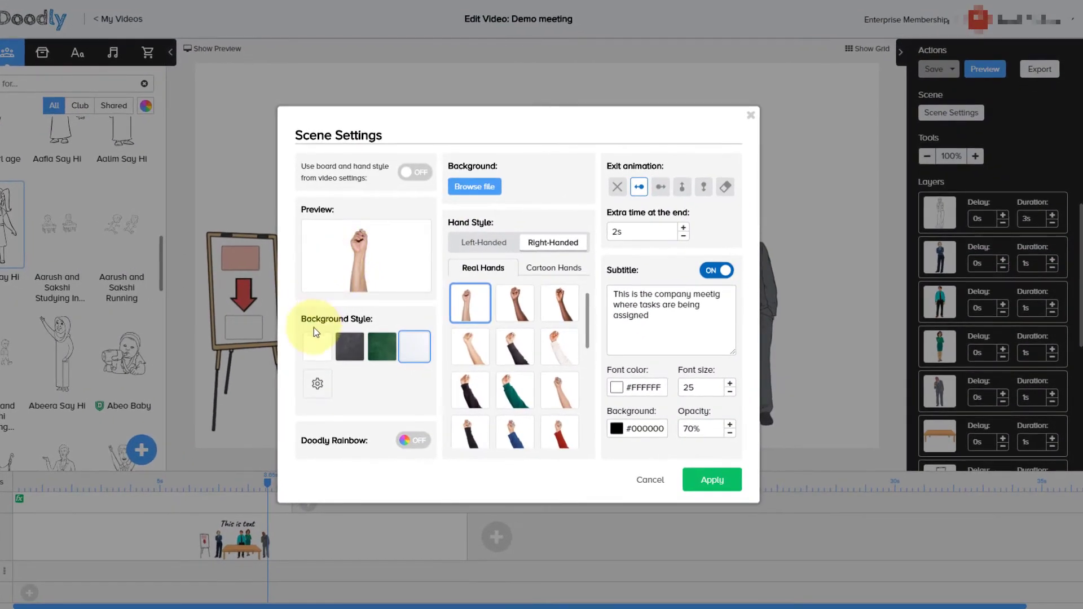
mouse_move(315, 348)
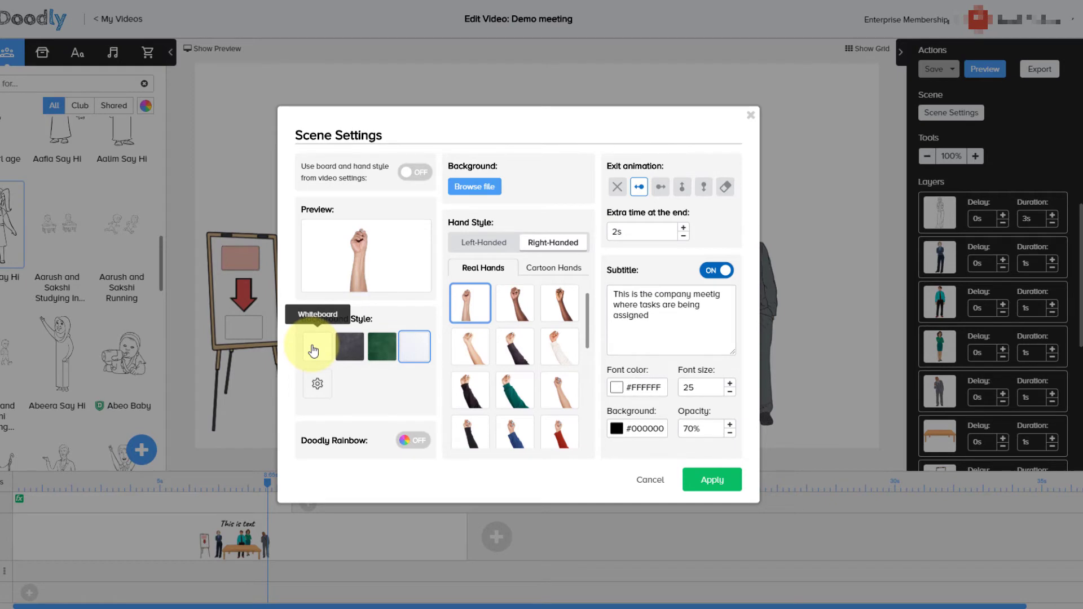
click(712, 480)
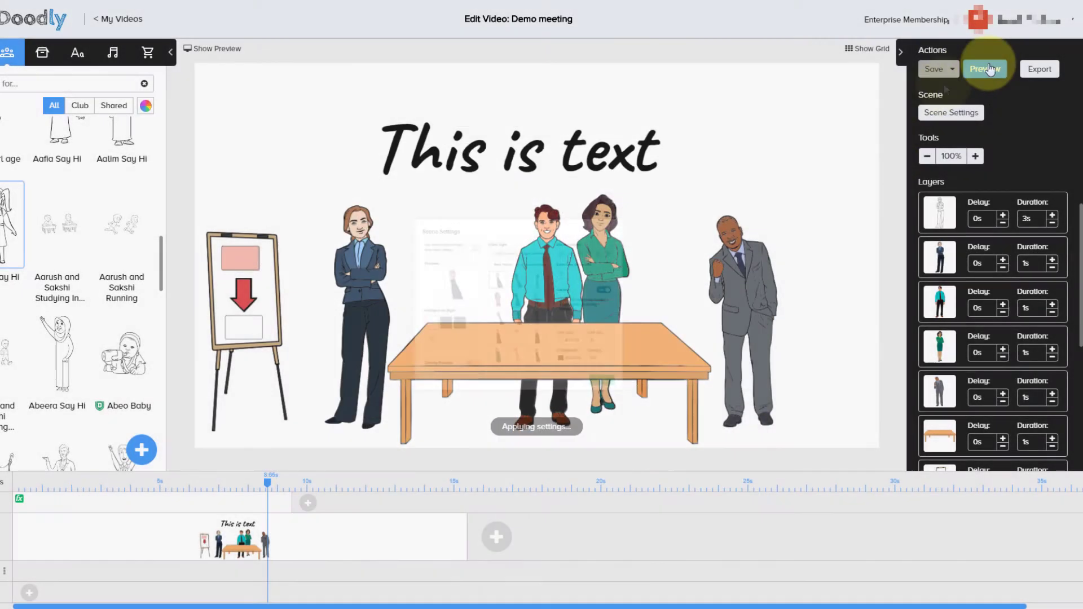
click(984, 69)
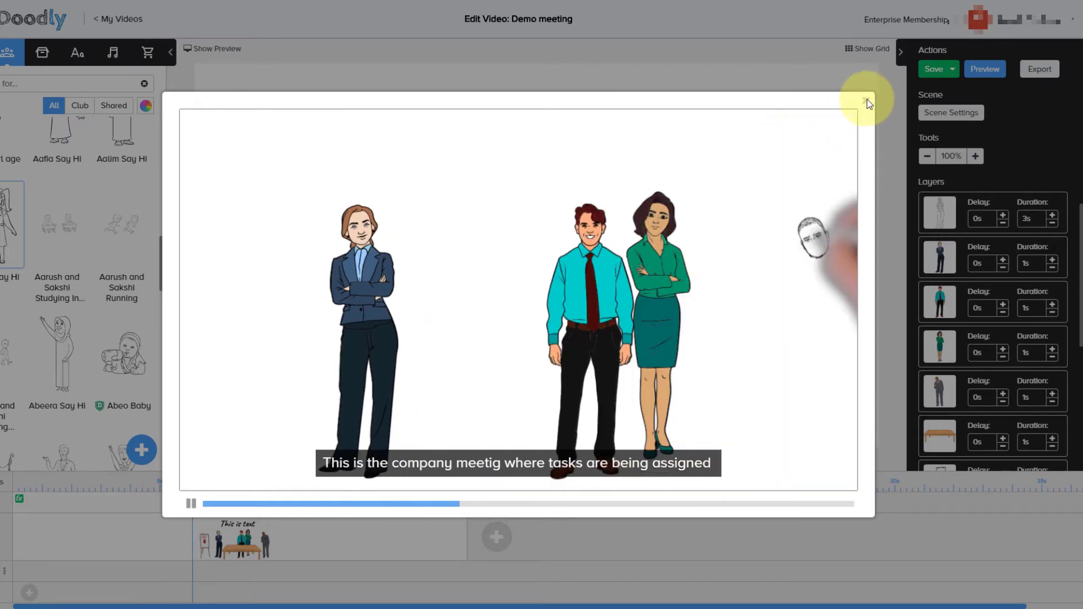
click(950, 113)
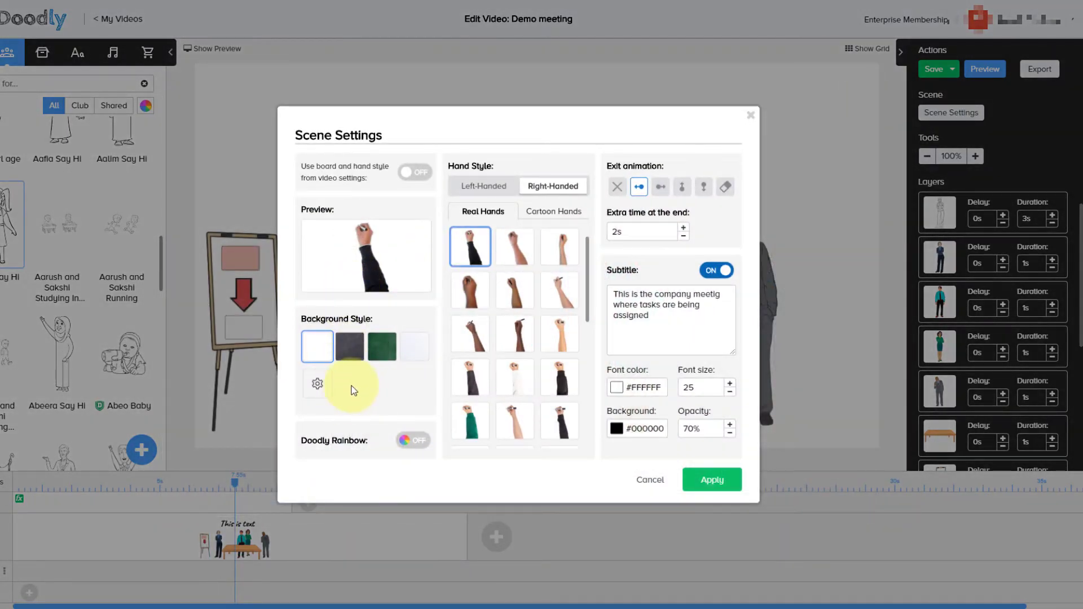
Choose a different board background style, apply it and preview again
click(415, 346)
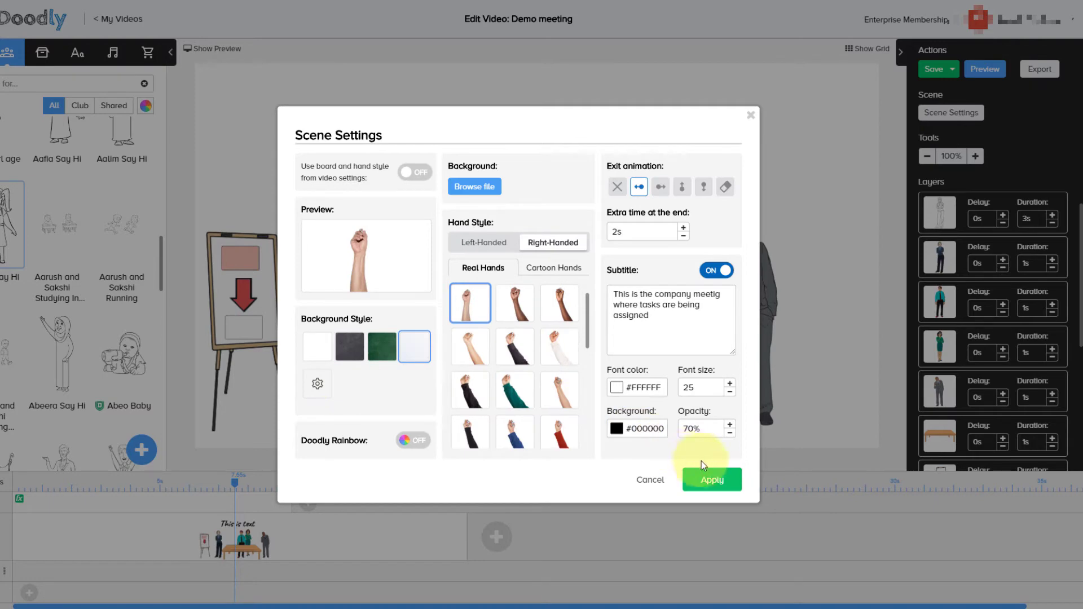
click(713, 479)
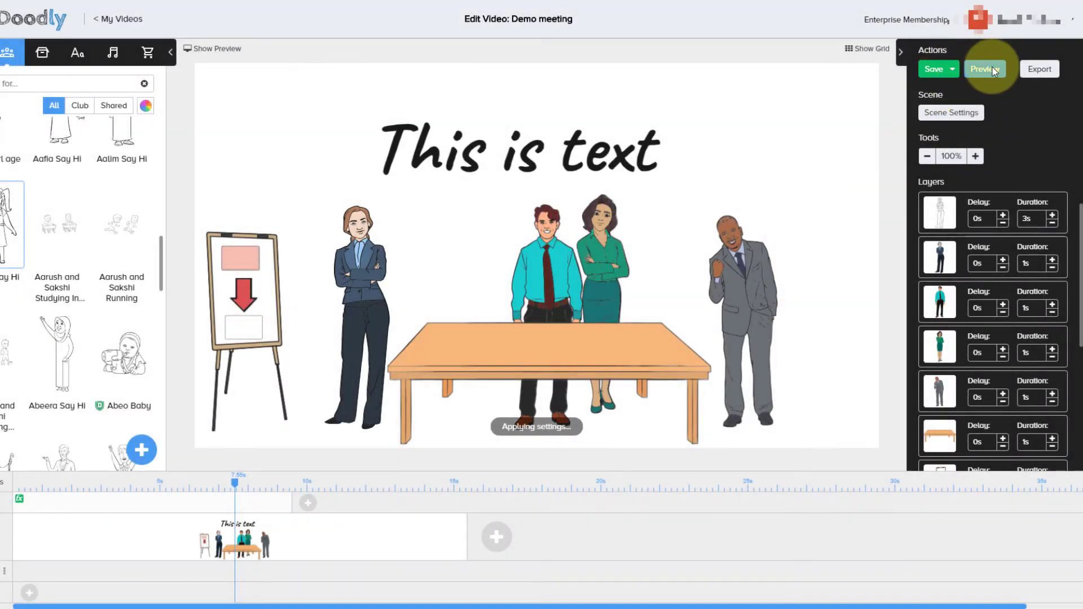
click(985, 69)
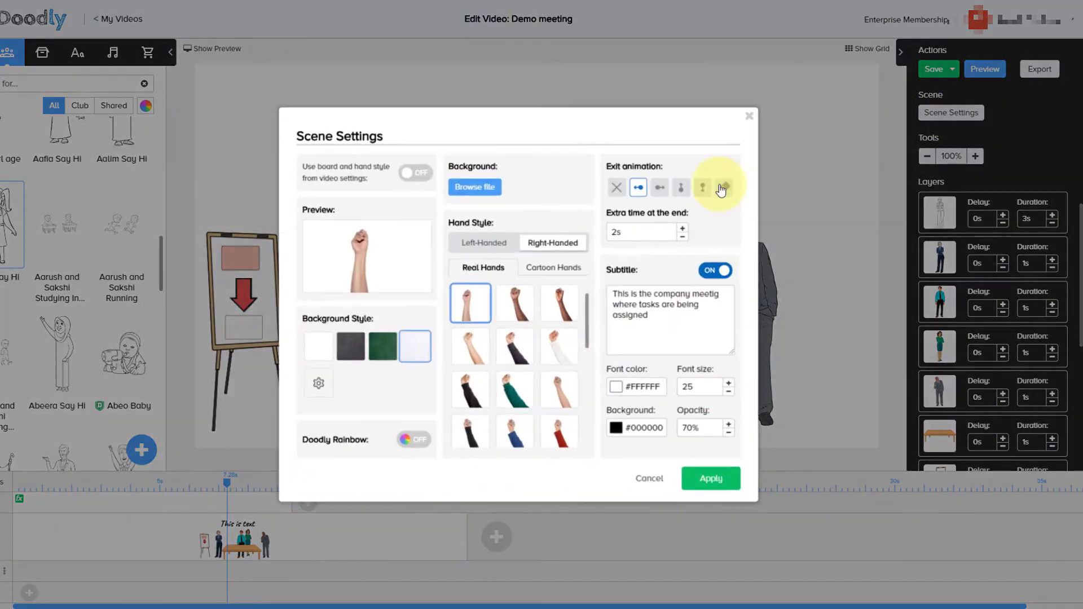
Set the scene background to the black chalkboard and preview it
click(350, 346)
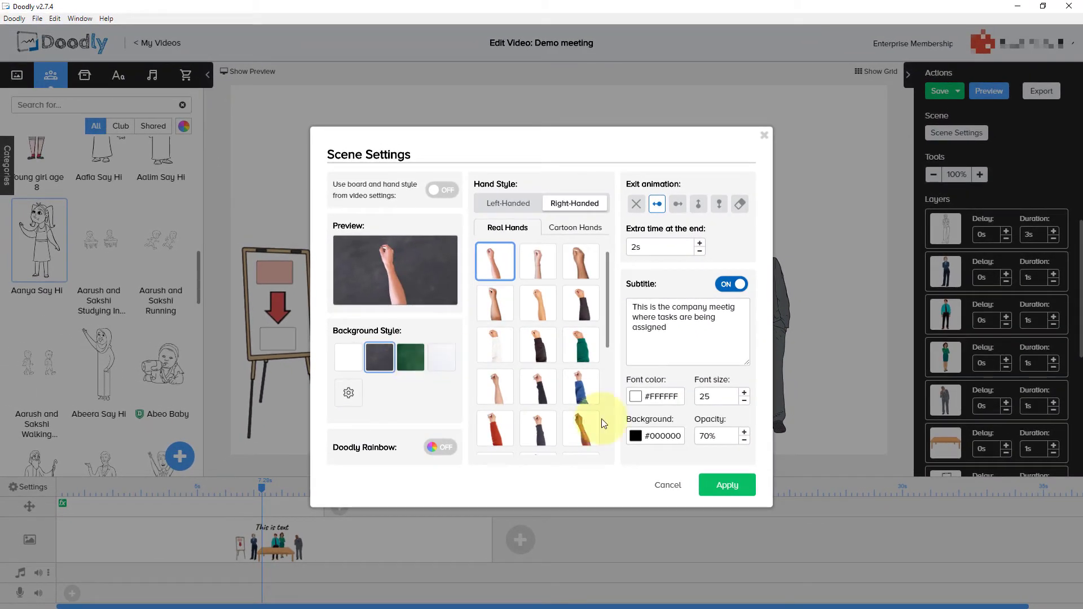
click(727, 485)
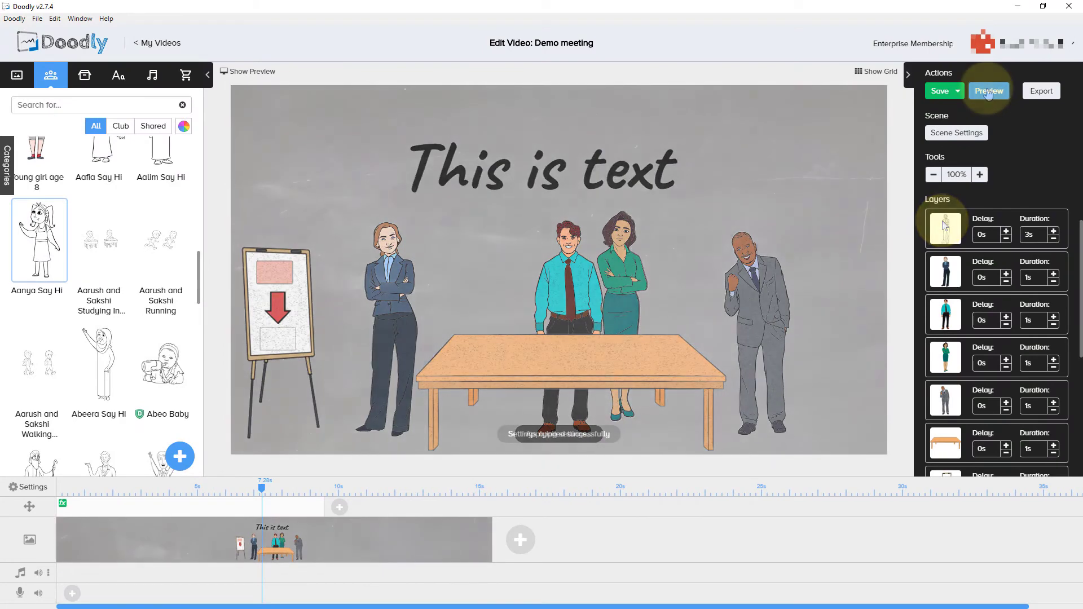
click(988, 90)
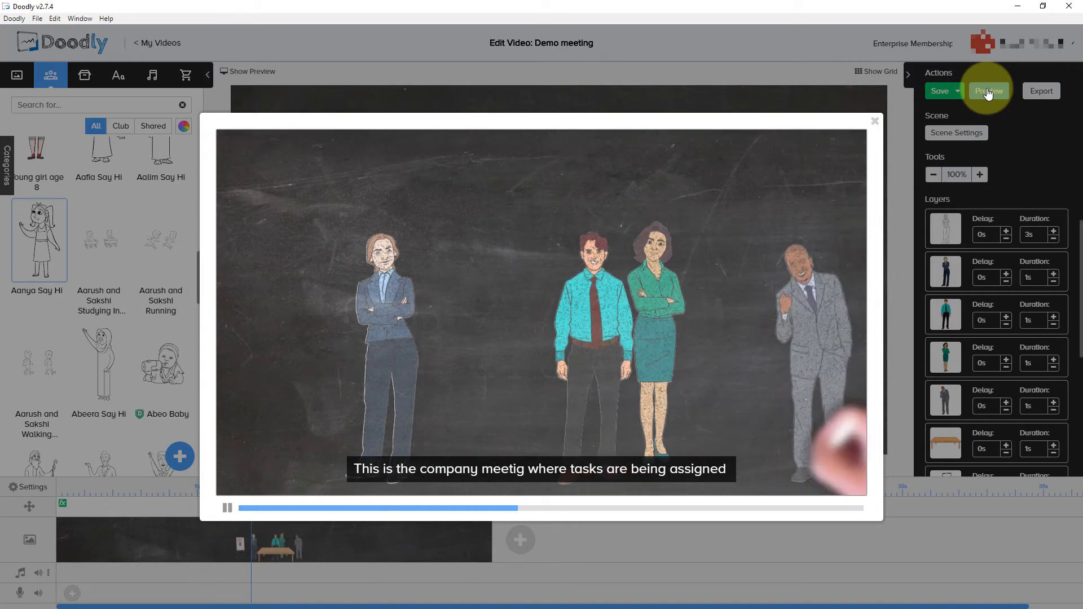
Reopen Scene Settings and try left-handed, real and cartoon drawing hand styles
click(956, 133)
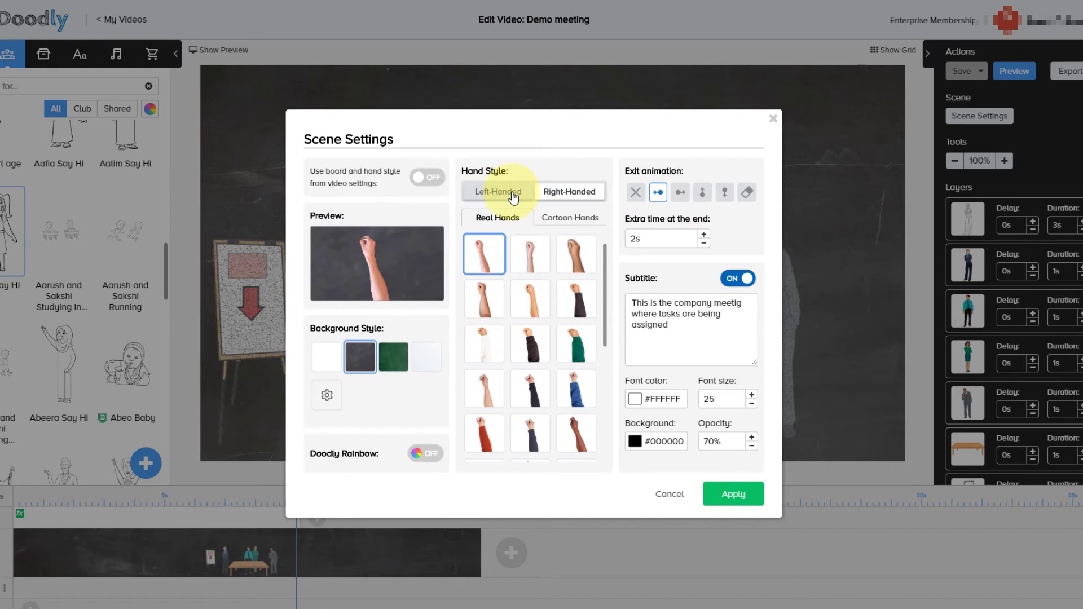
click(569, 192)
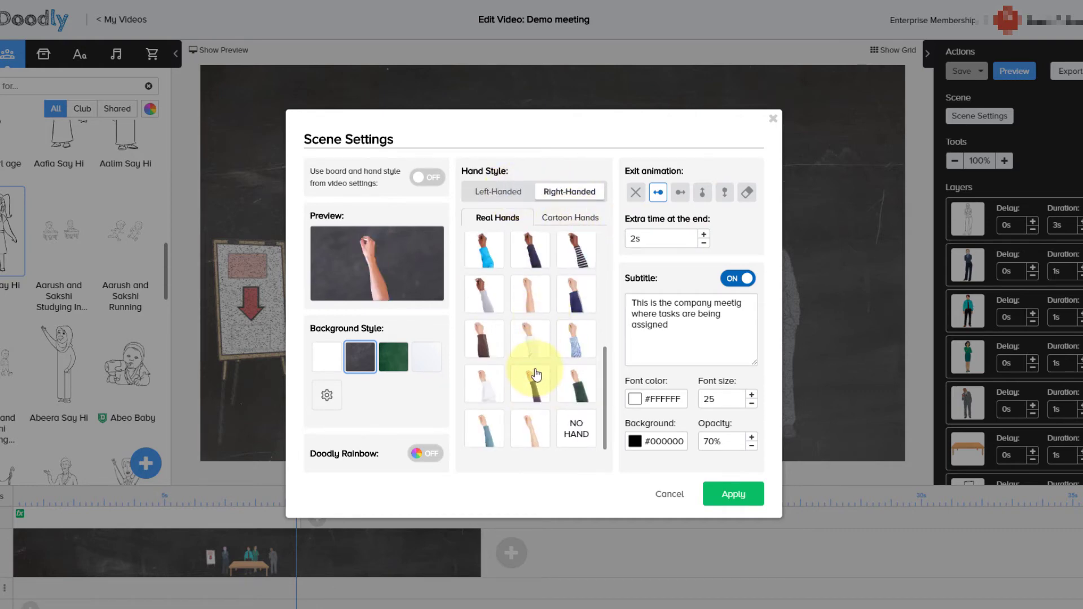
click(568, 218)
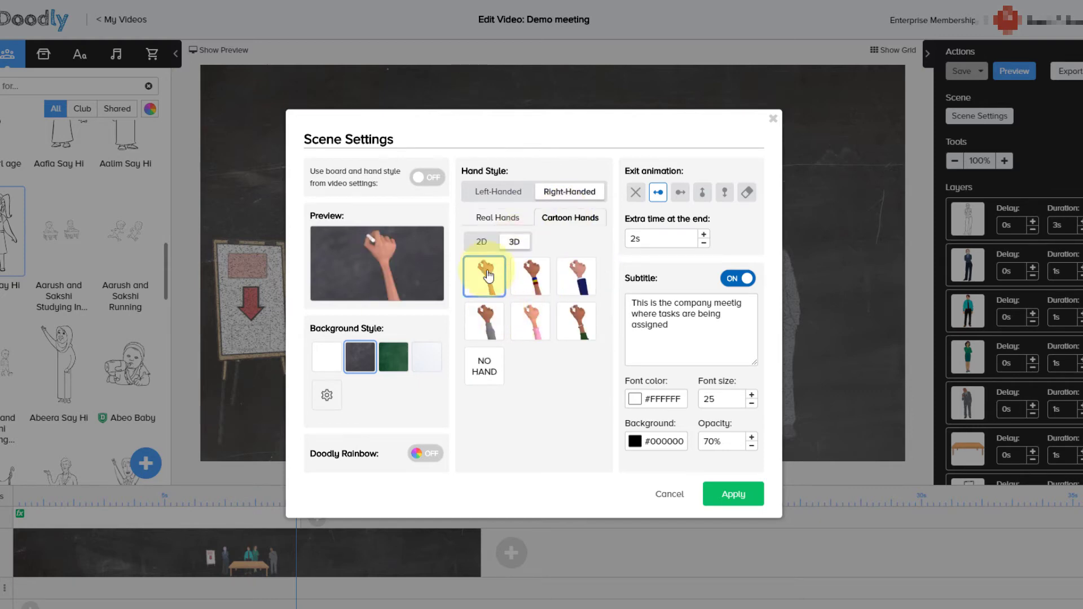
click(515, 242)
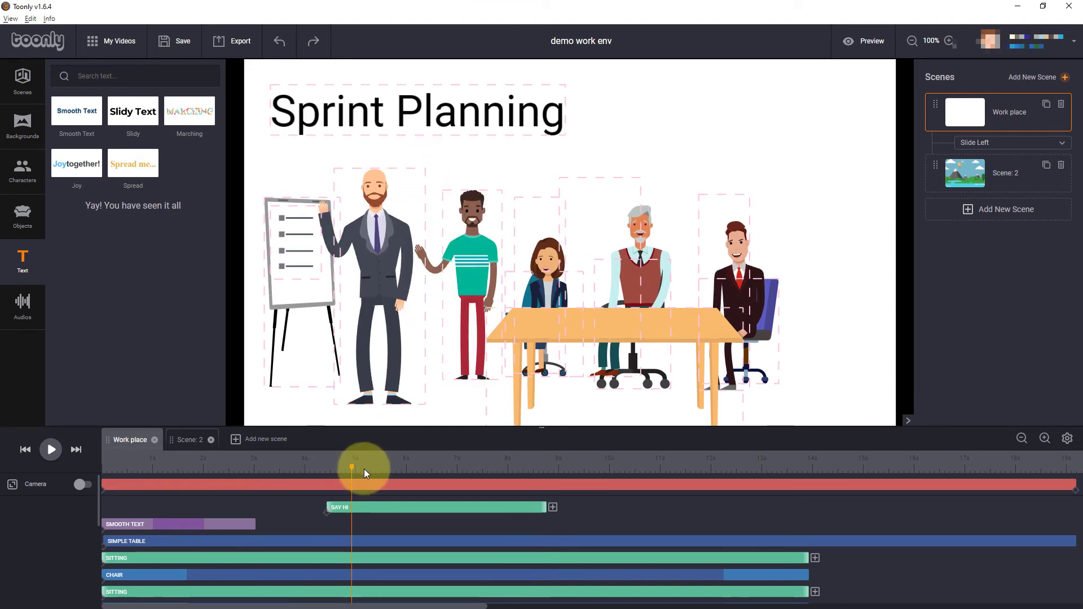
Move the playhead later and frame the camera on the three seated colleagues
drag(362, 473, 400, 482)
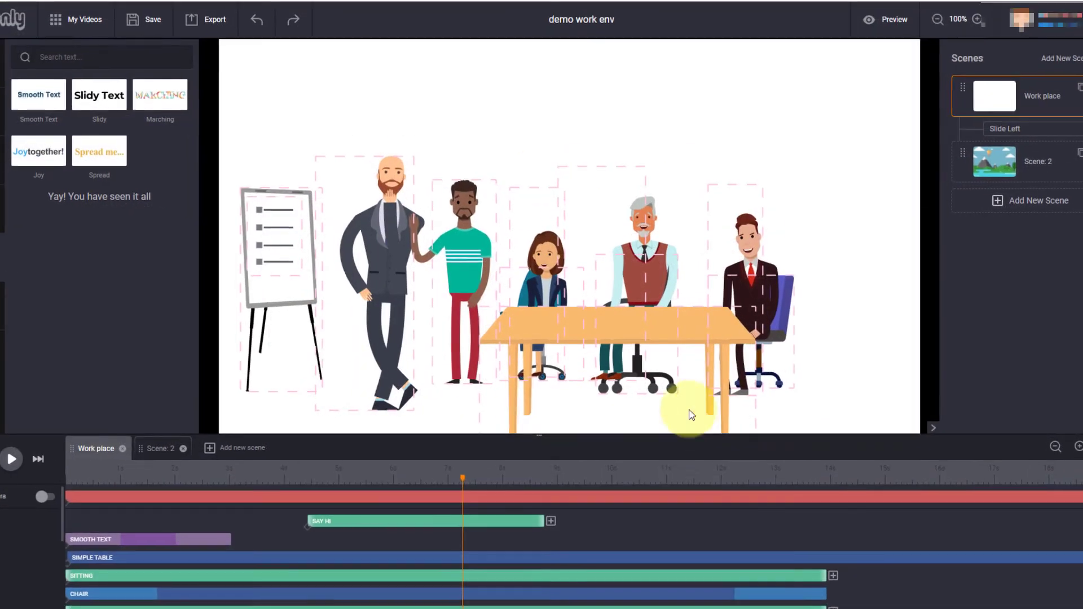
click(570, 488)
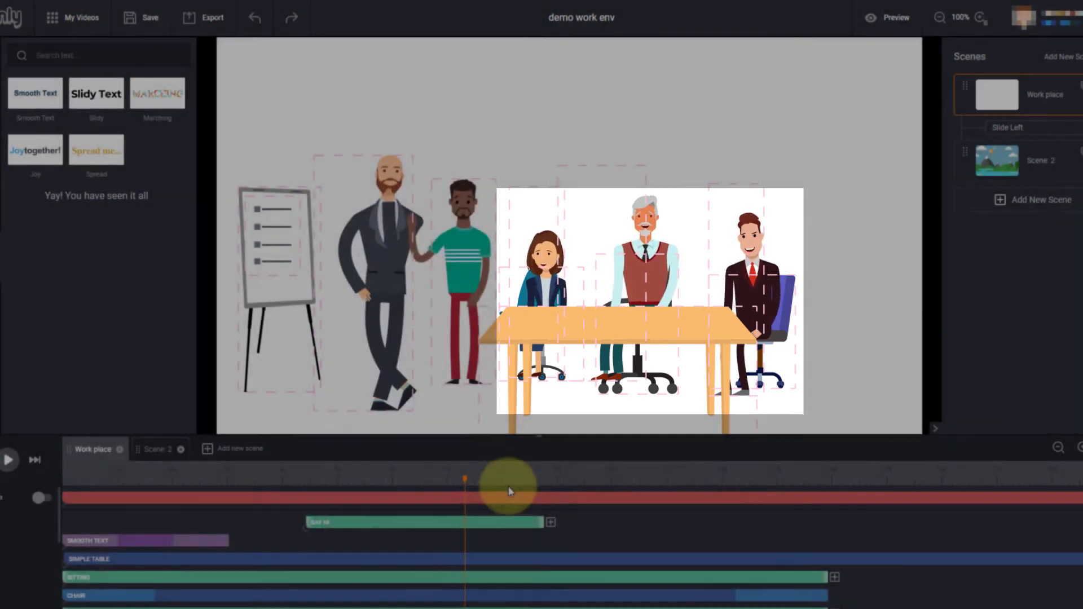
drag(509, 478, 539, 479)
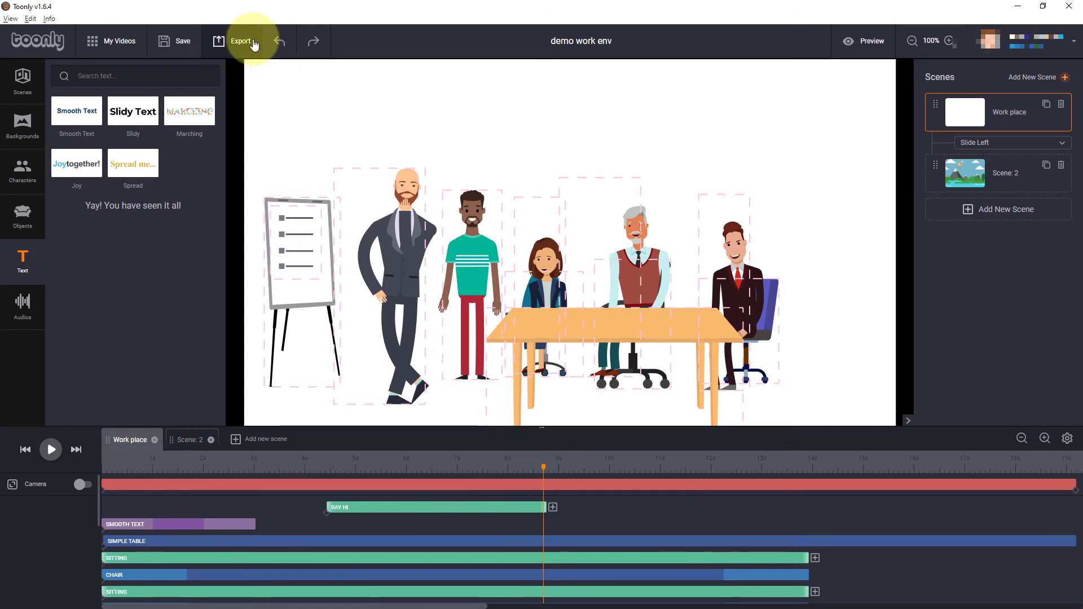
Bring up Toonly's export settings showing 720p MP4 at maximum quality
click(242, 41)
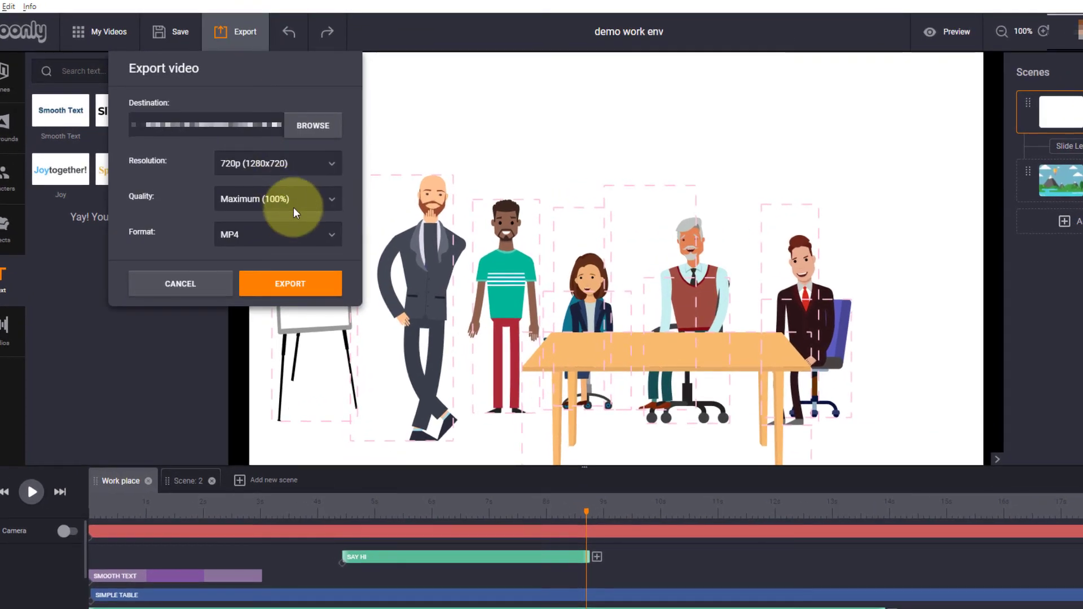
click(277, 164)
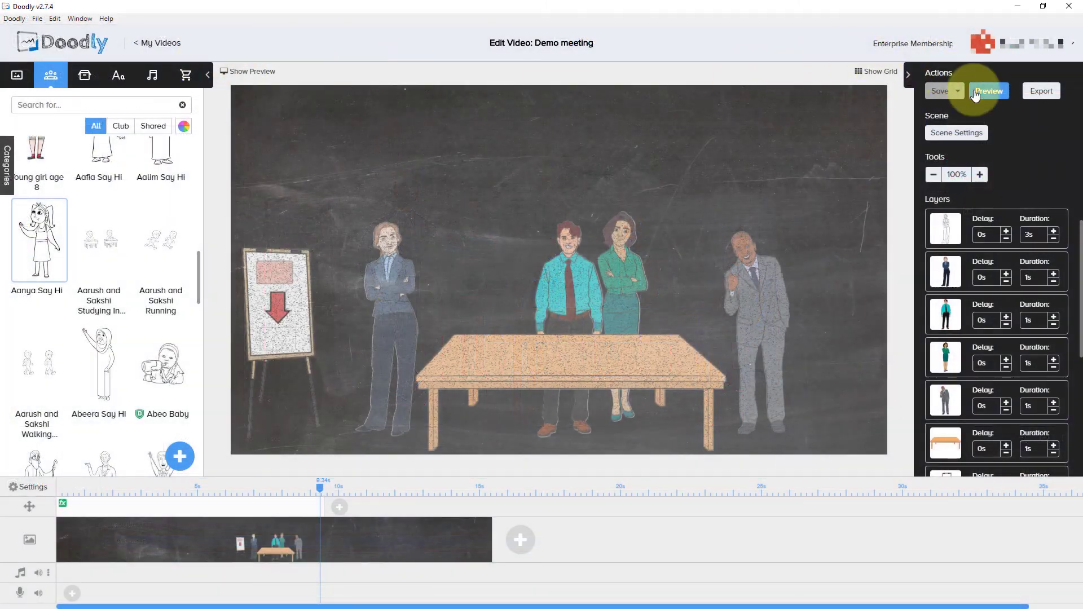
Bring up Doodly's Export Video settings and keep 480p (854x480) resolution
click(1042, 91)
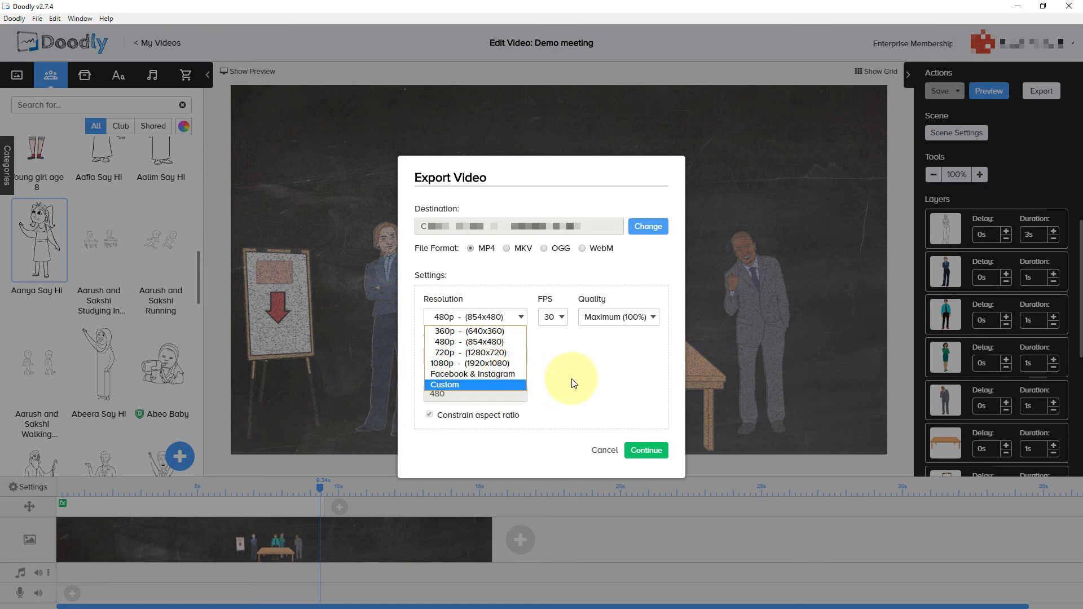
click(445, 385)
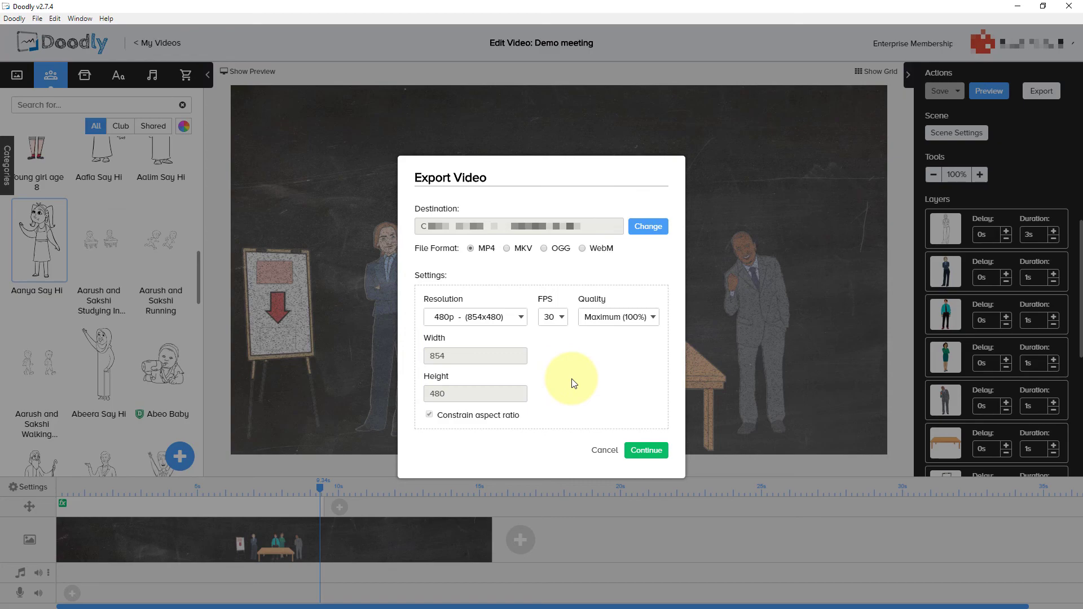